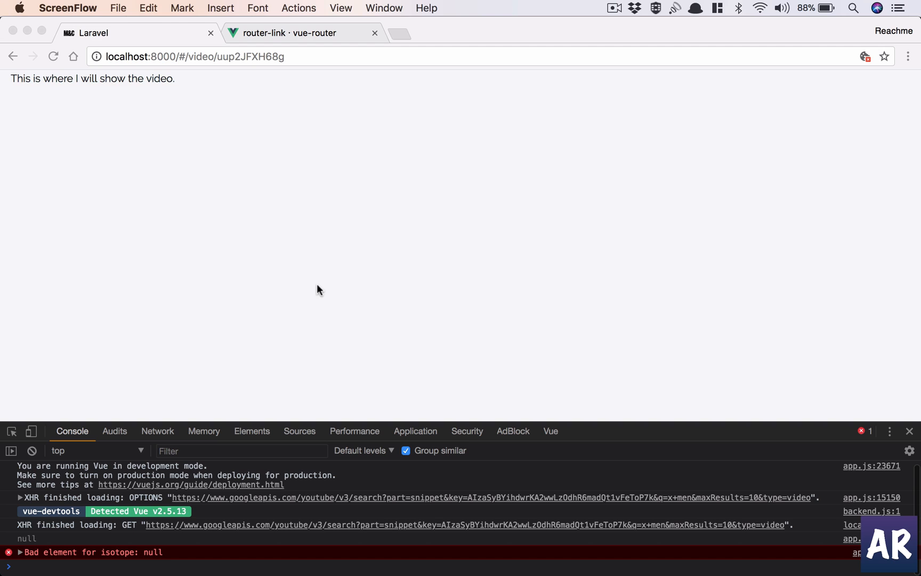
mouse_move(230, 147)
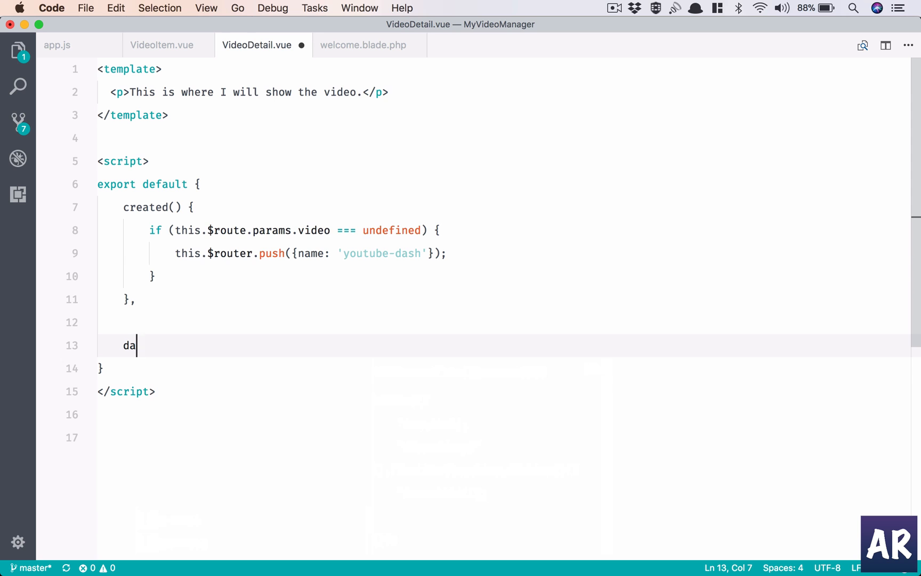
Step: Add data() returning videoId: null, video: null and url: null below created()
type("ta() {")
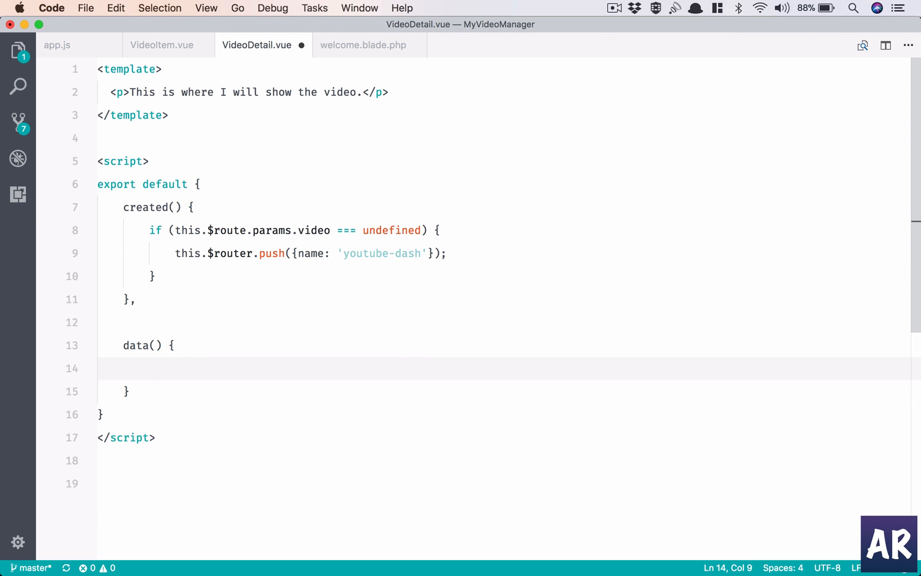
type("return")
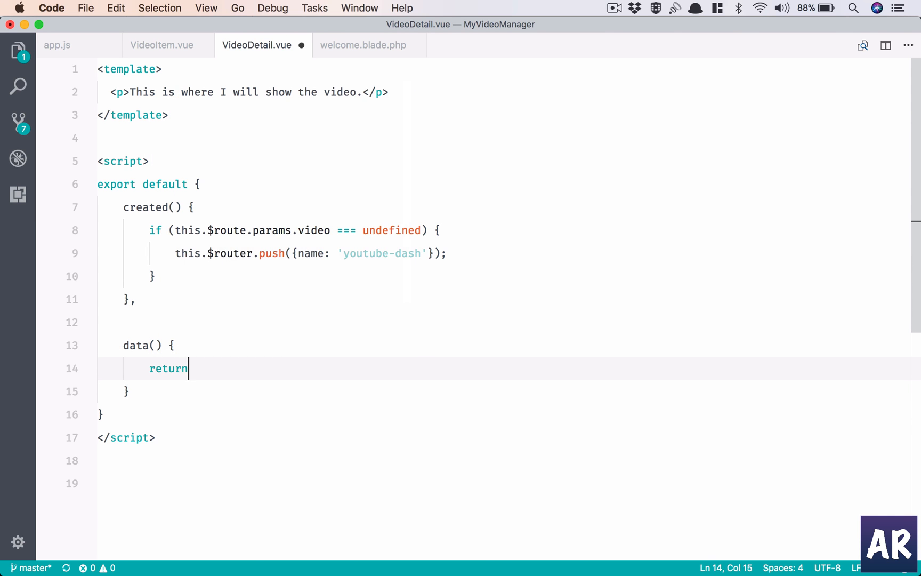
type("{")
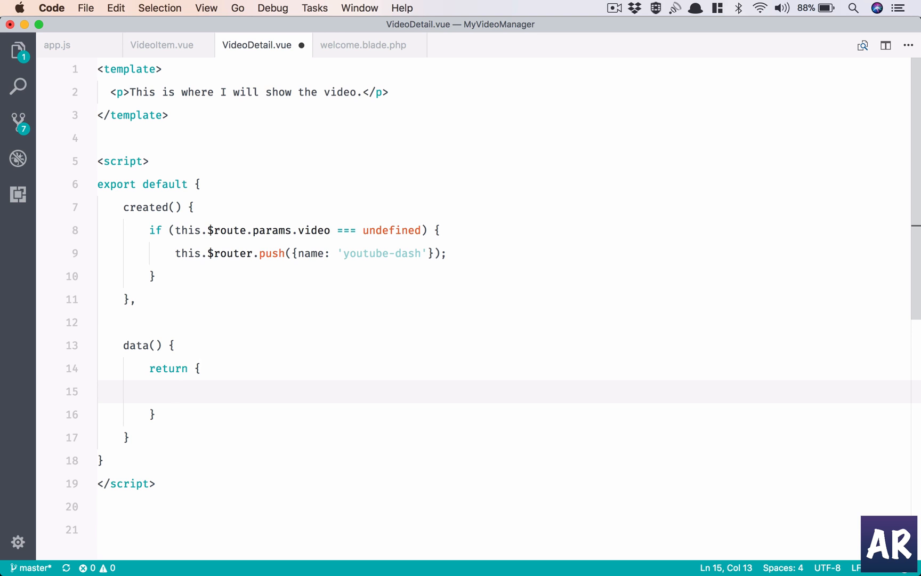
type("videoId: null,")
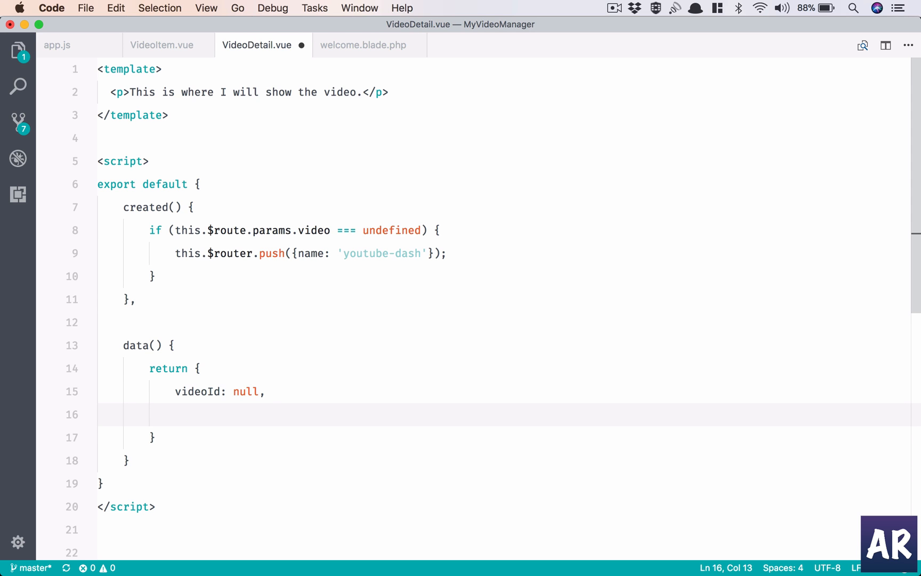
type("video")
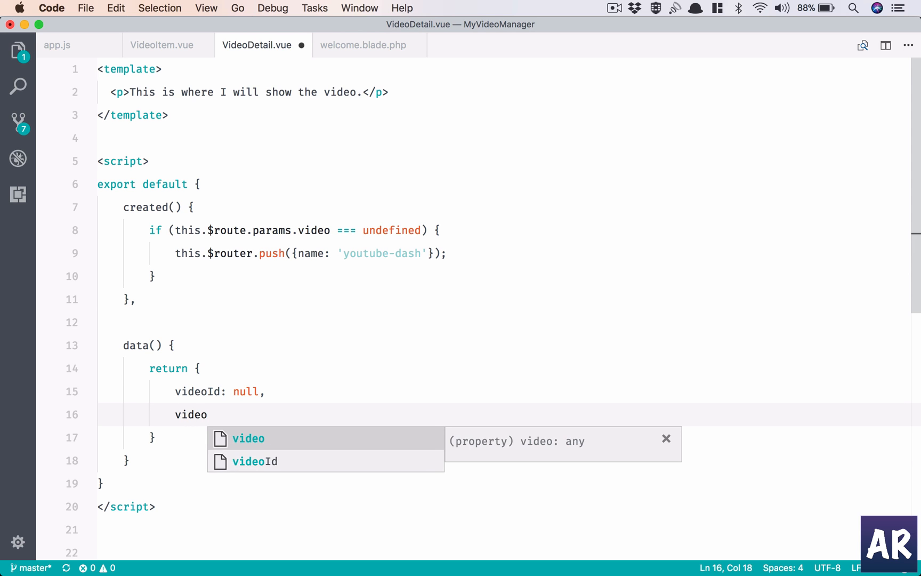
type(": null")
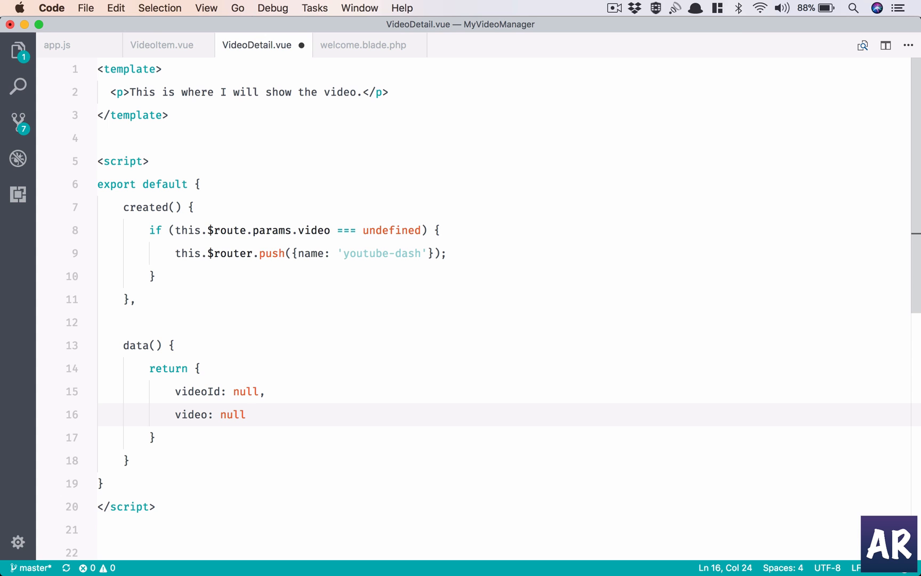
type("u")
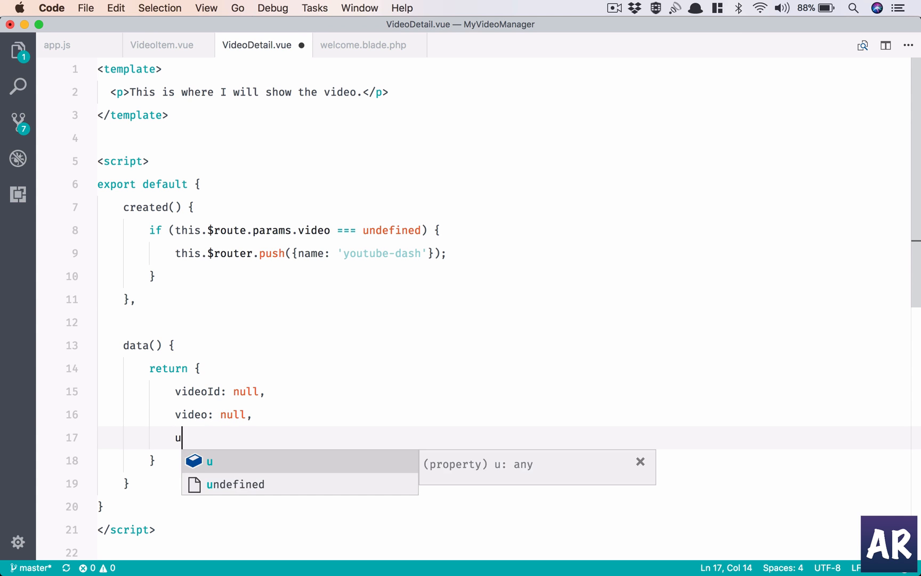
type("rl: null")
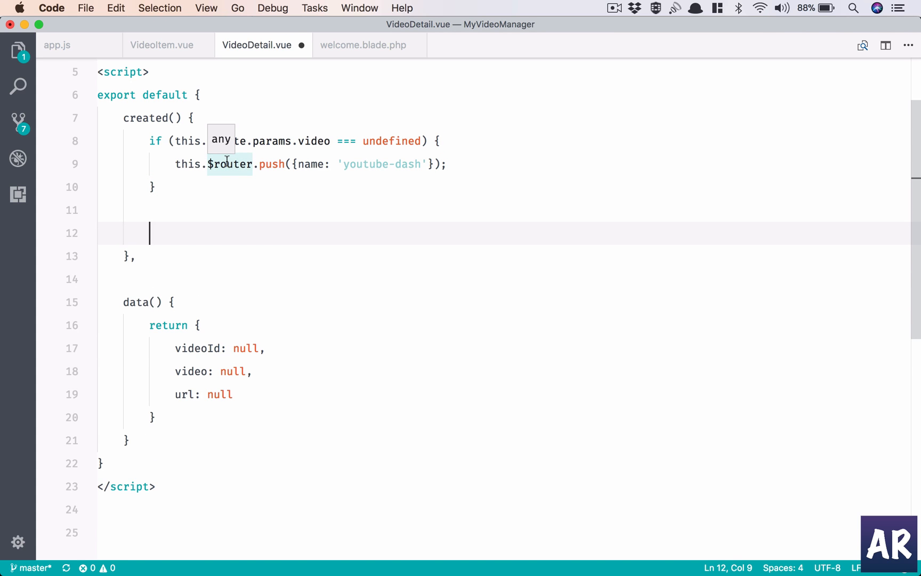
Step: Assign this.videoId = this.$route.params.id in created() and begin the this.url assignment
type("this.video")
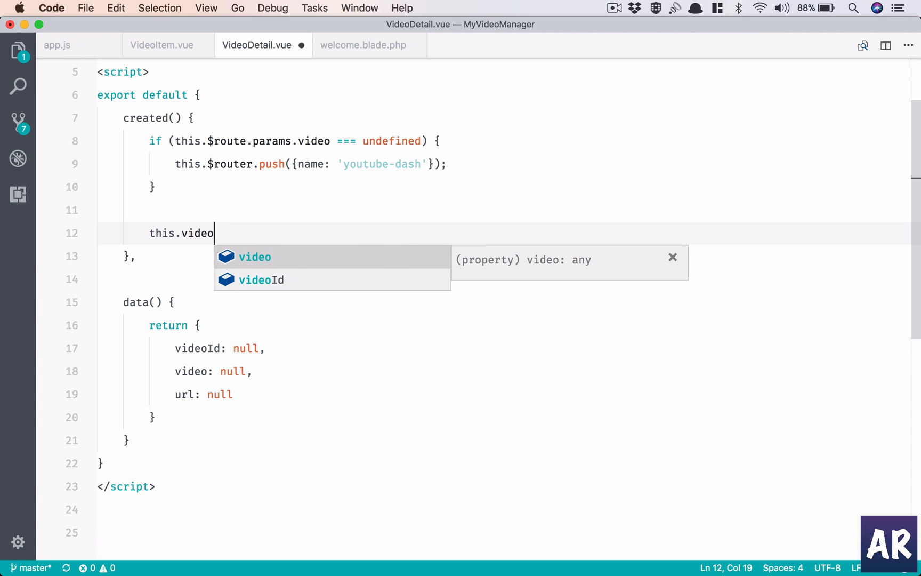
type("Id =")
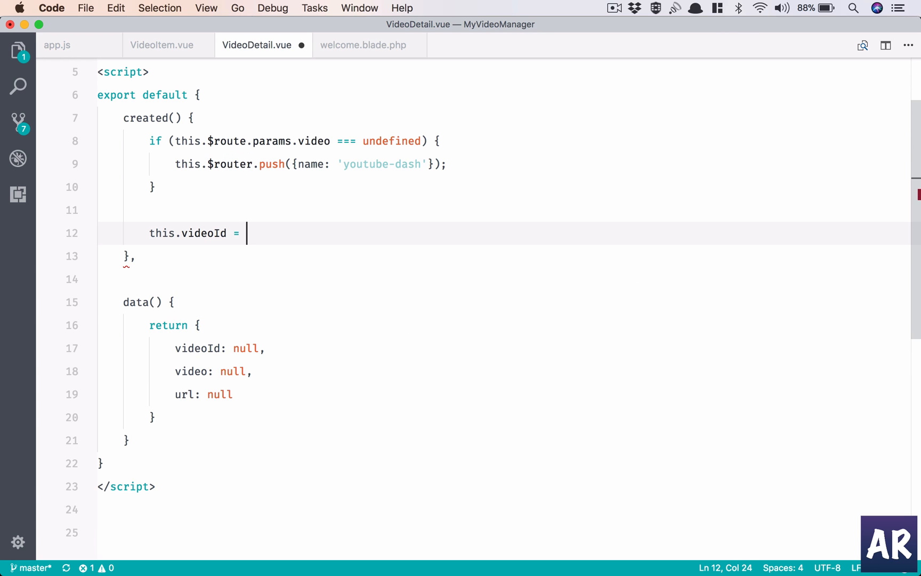
type("this.")
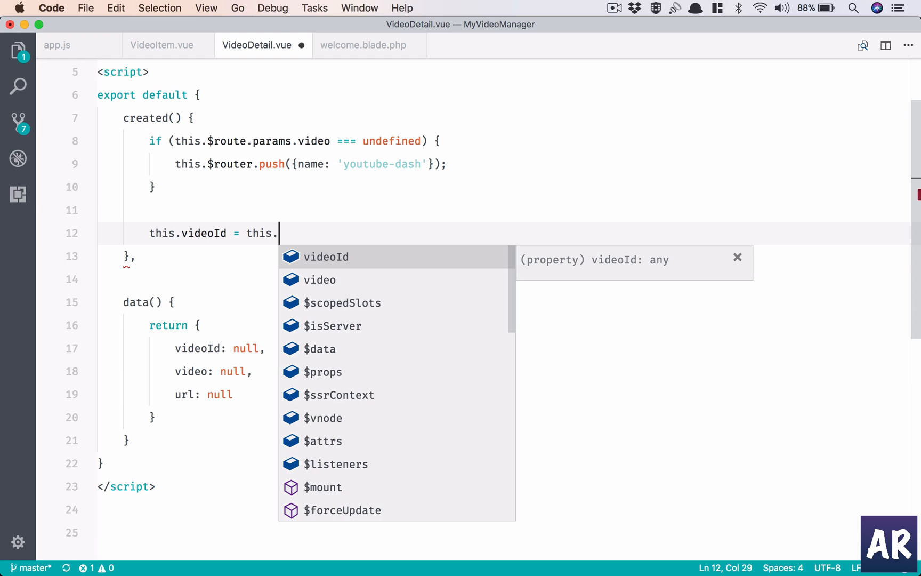
type("$route")
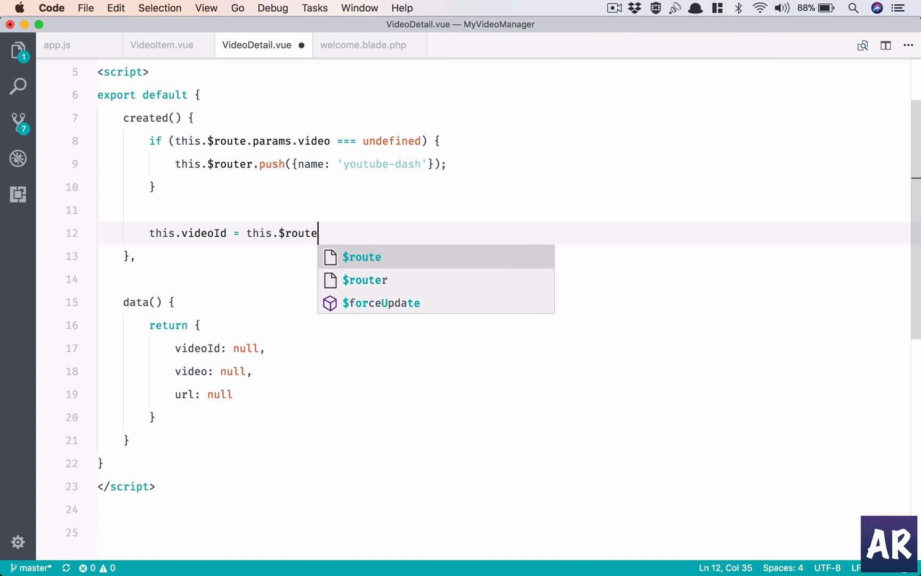
type(".params.")
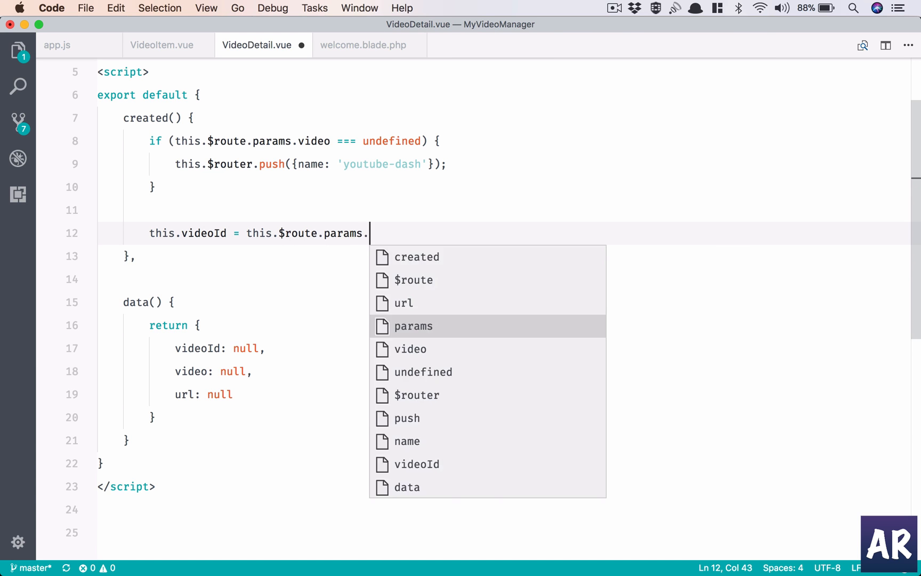
type("id;")
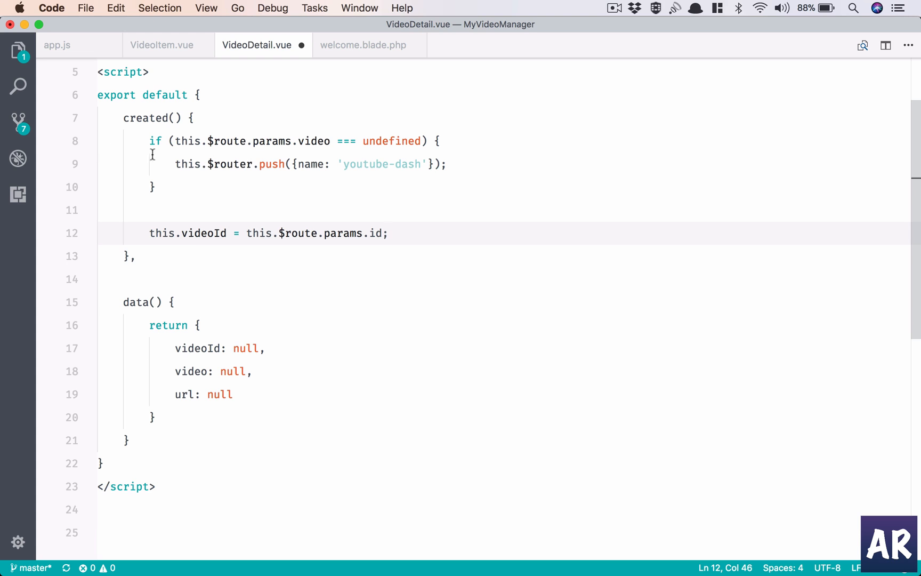
left_click_drag(246, 232, 133, 256)
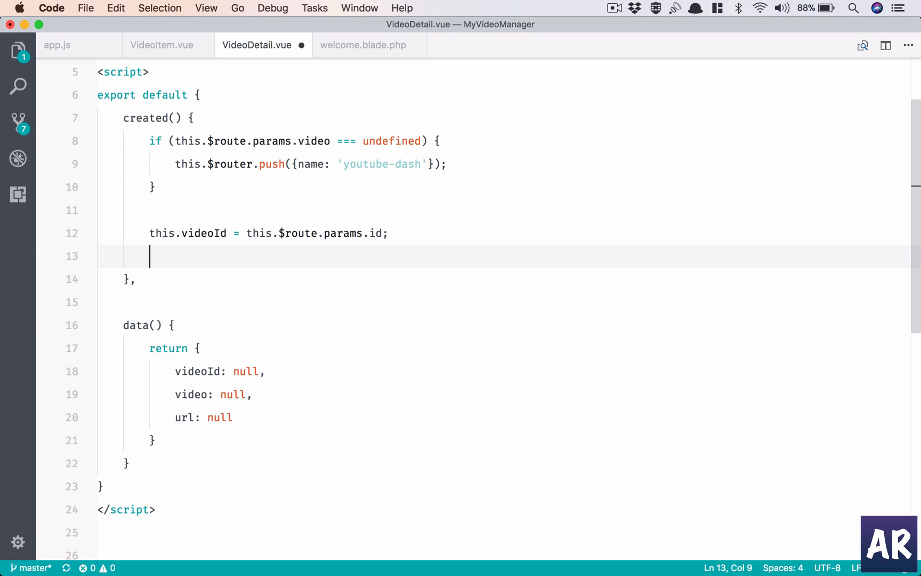
type("this.url =")
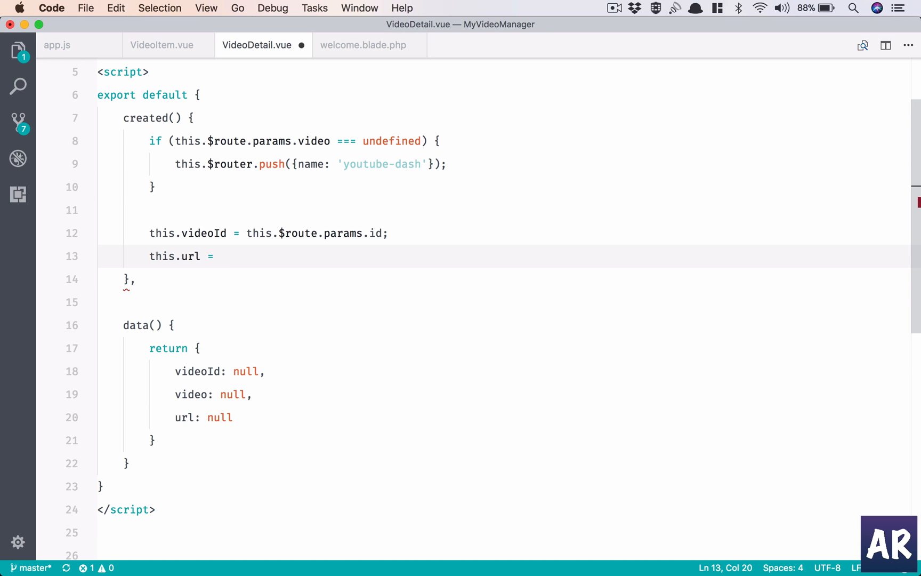
type("``")
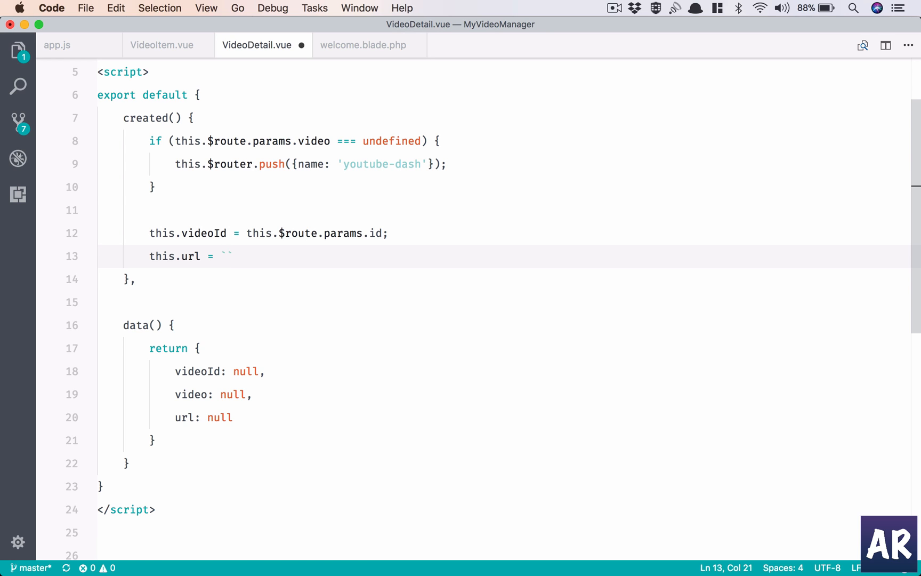
type("http")
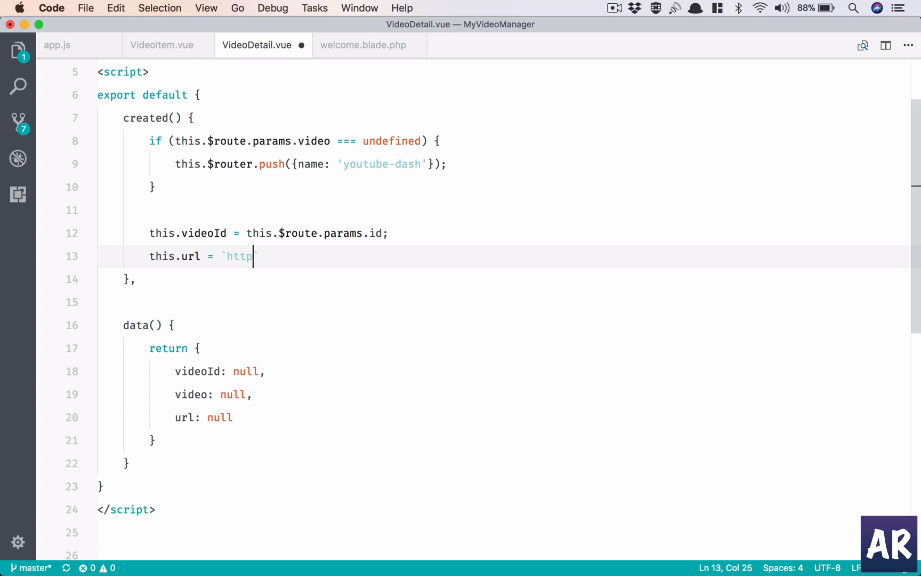
type("s://")
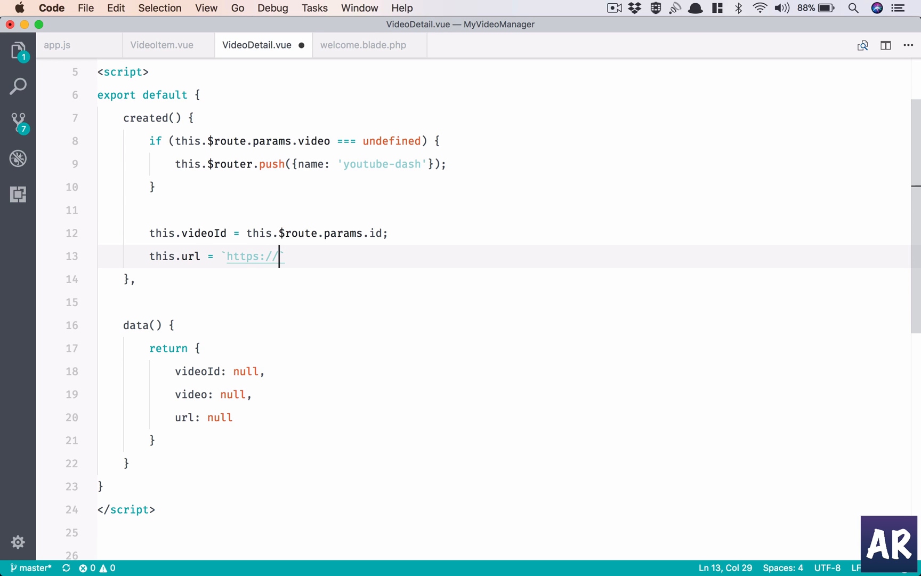
type("wwww")
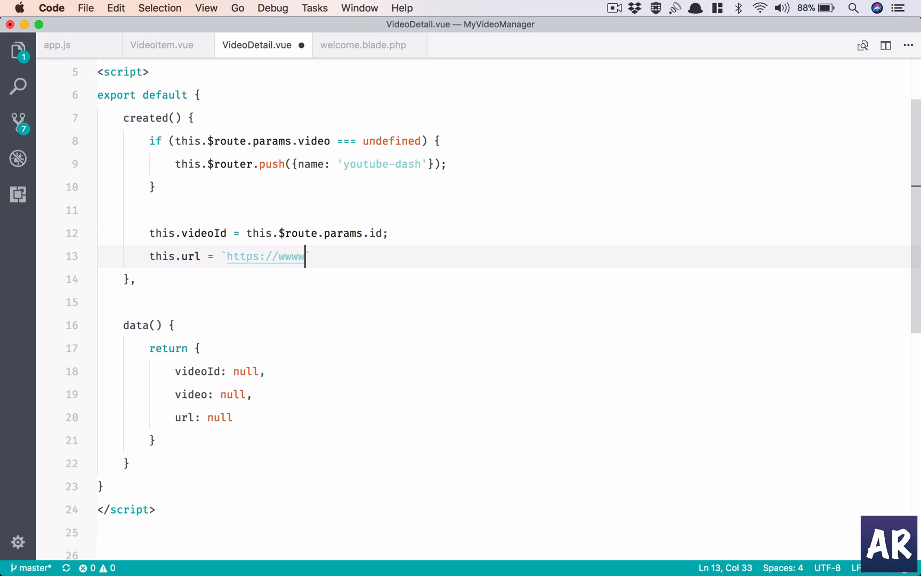
type(".youtube")
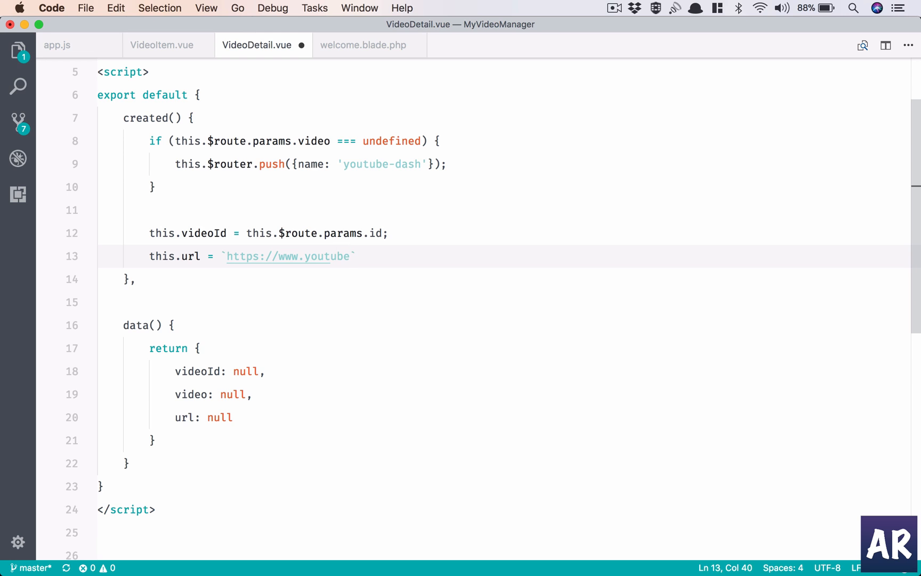
type(".com/")
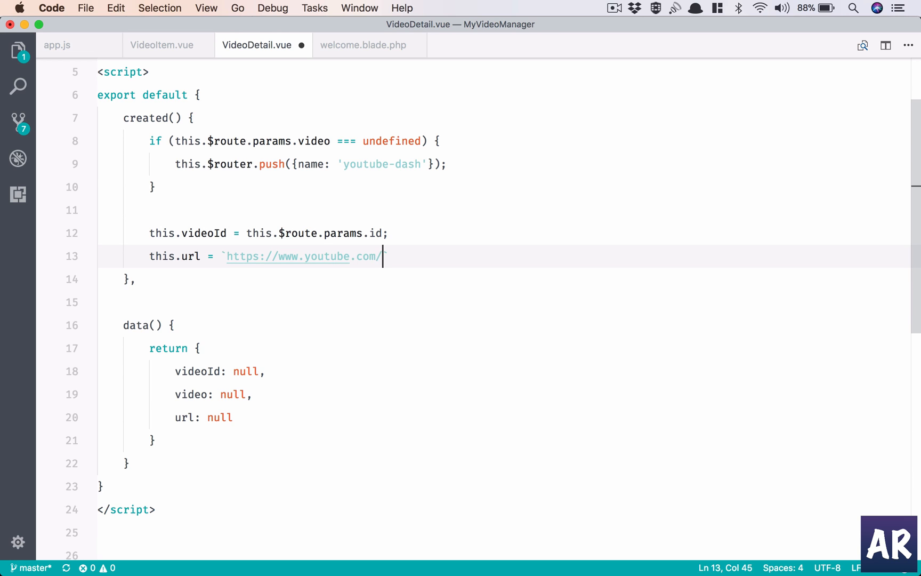
type("embed")
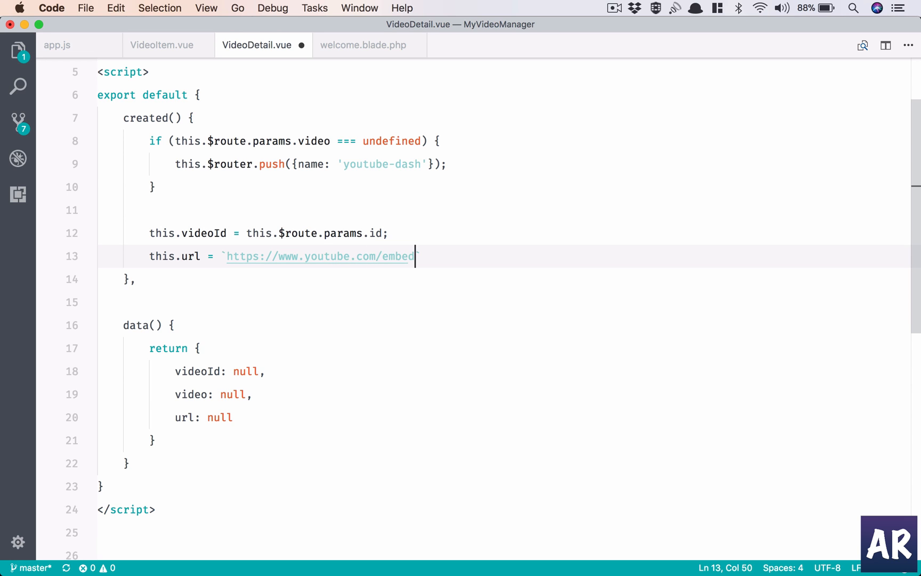
type("/`")
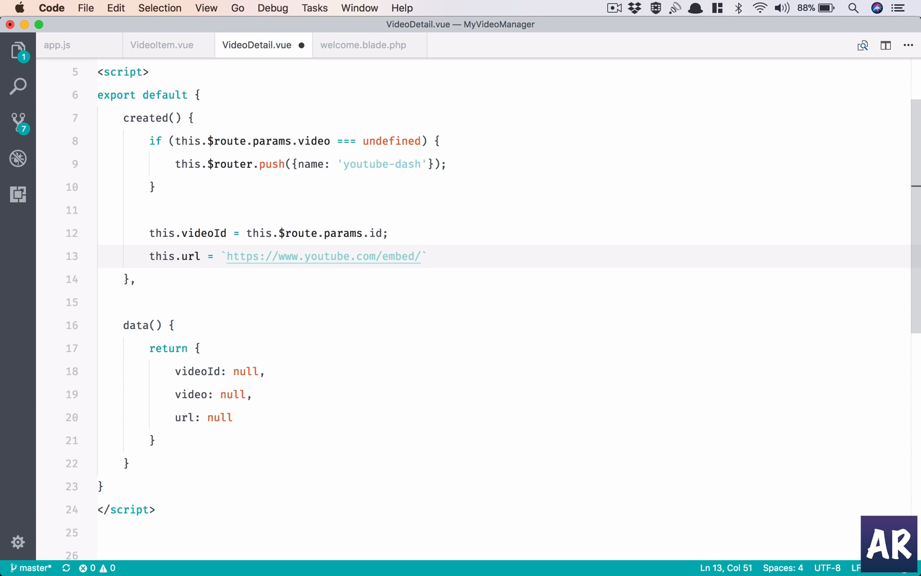
type("${")
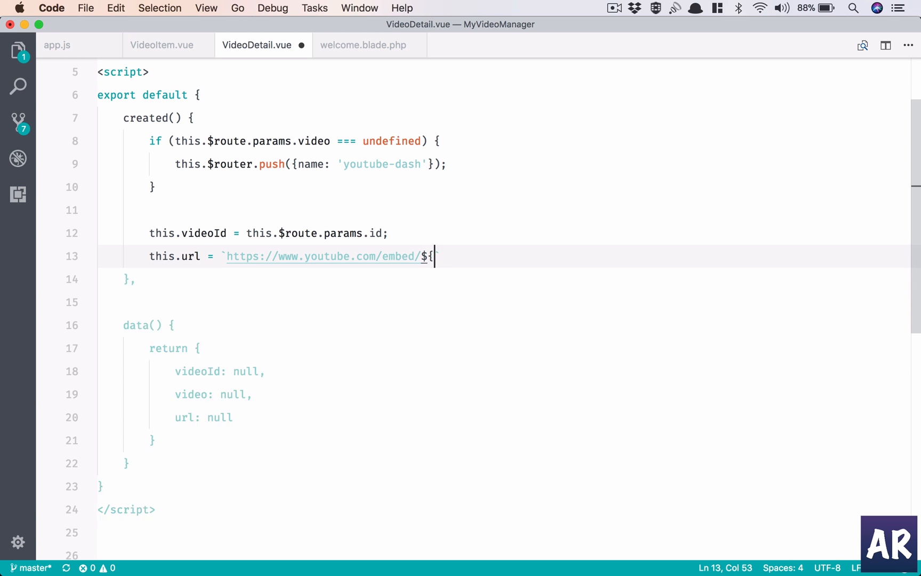
type("this.videoId")
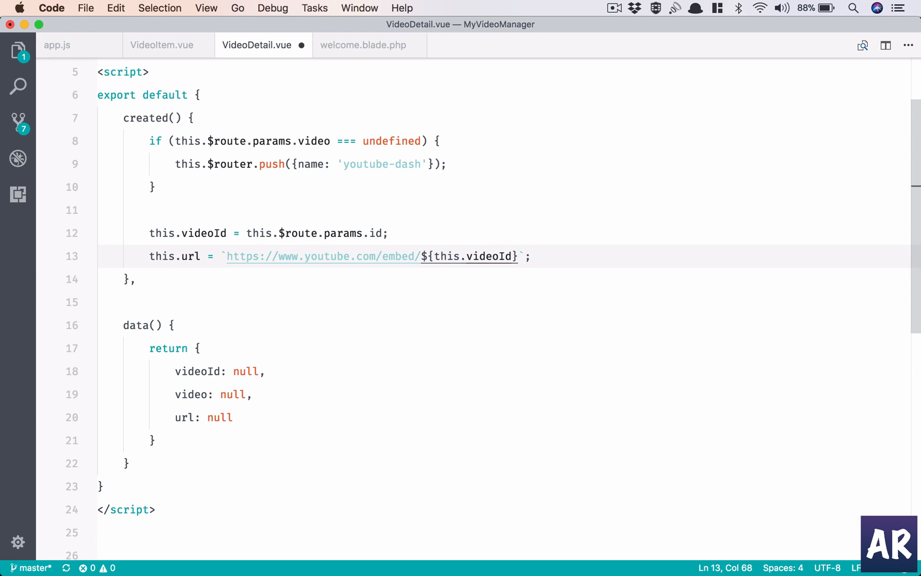
double_click(189, 256)
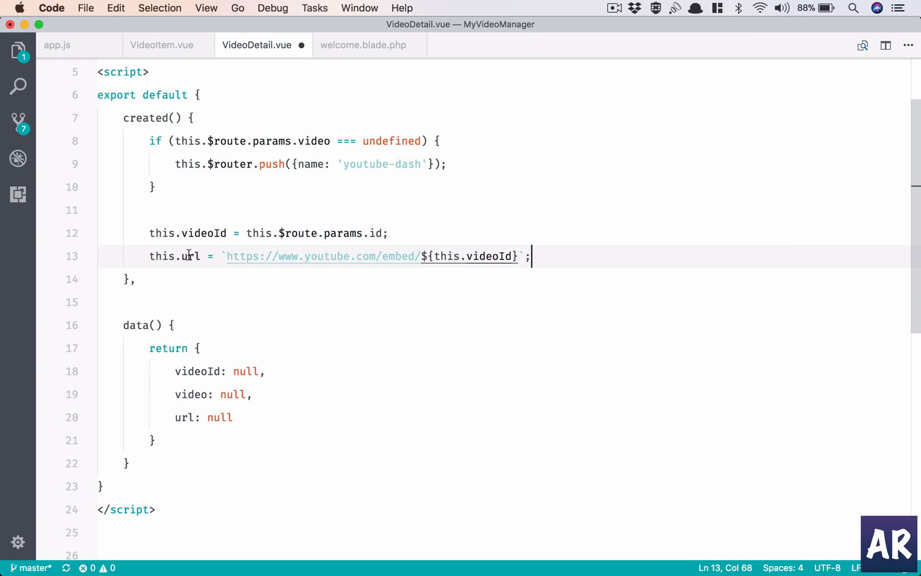
Step: Assign this.video = this.$route.params.video, reusing the expression from line 8's condition
type("this.video")
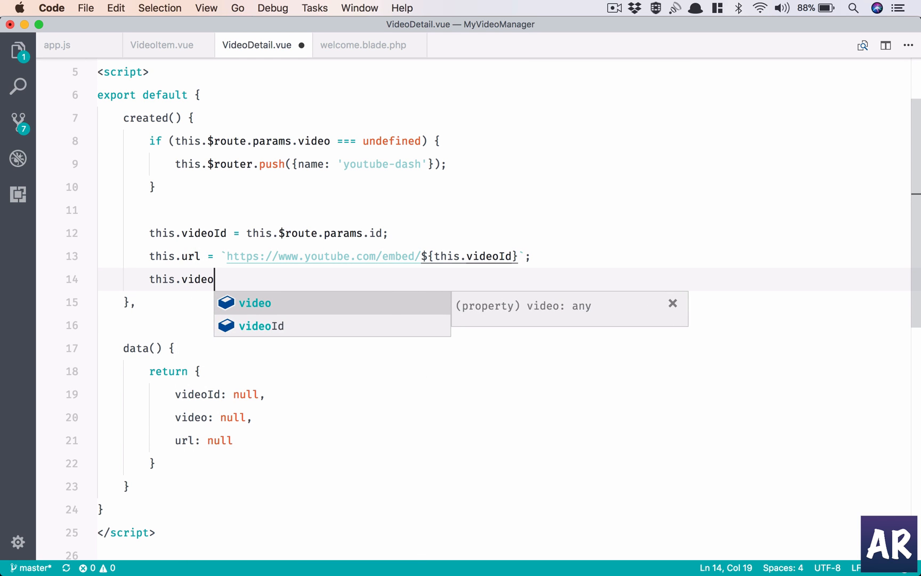
type("=")
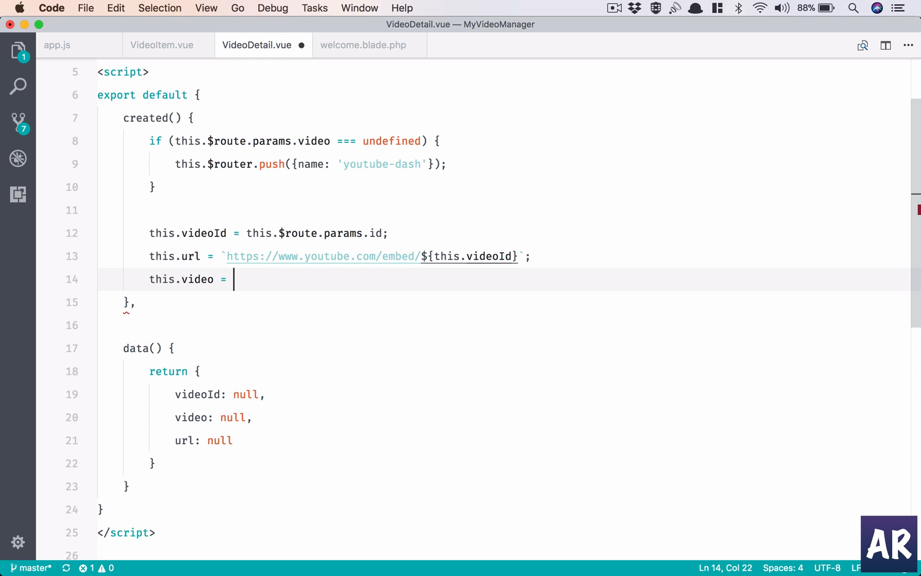
left_click(299, 140)
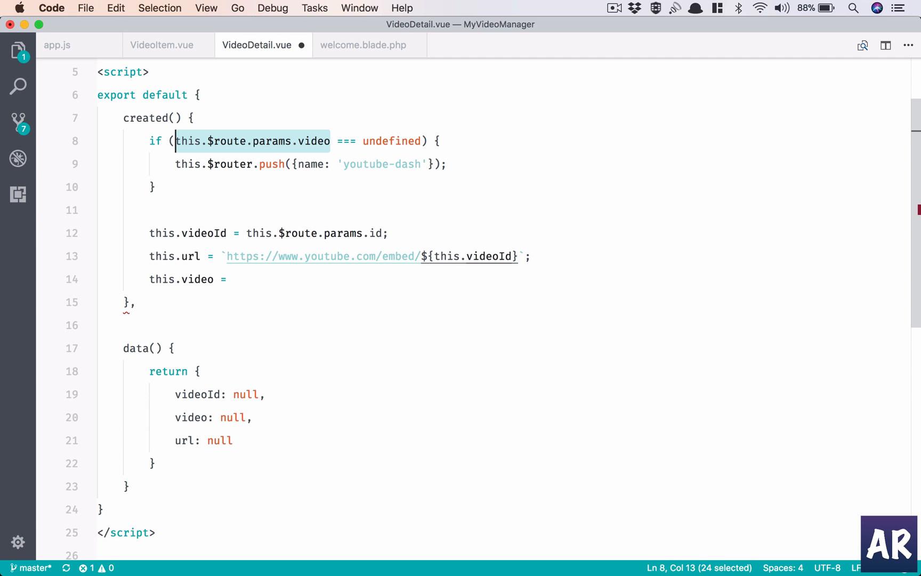
type("this.$route.params.video;")
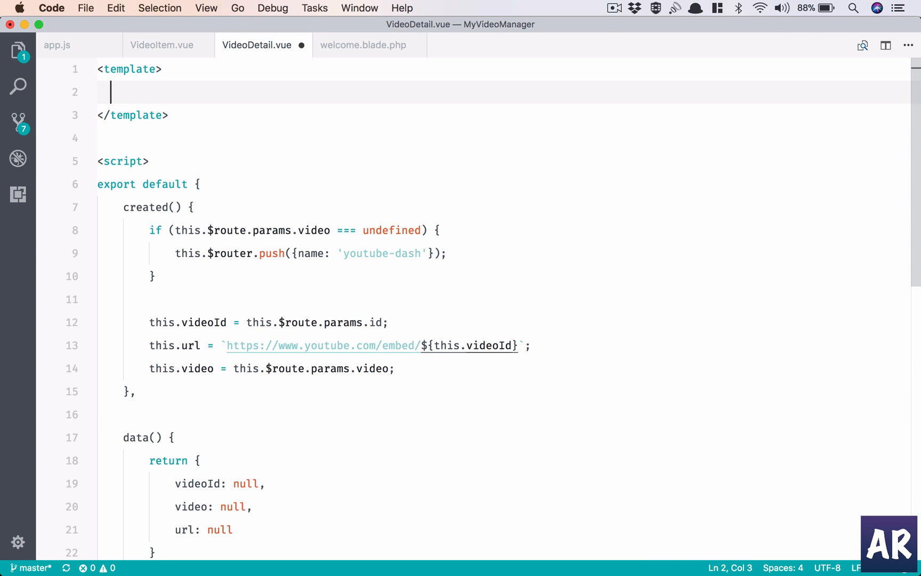
Step: Write the v-if="video" wrapper with h2 title, channel, description and embed-responsive iframe, then save
type("div.")
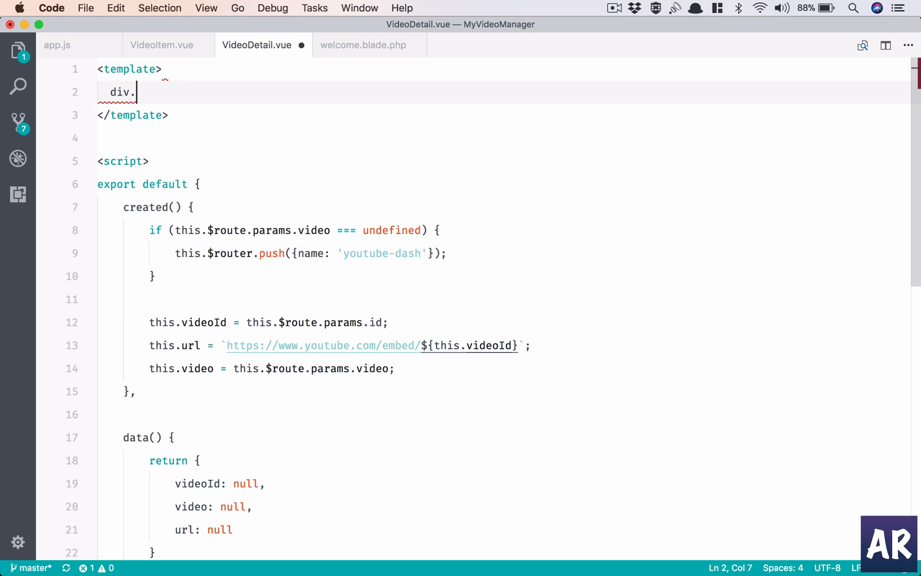
key("Backspace")
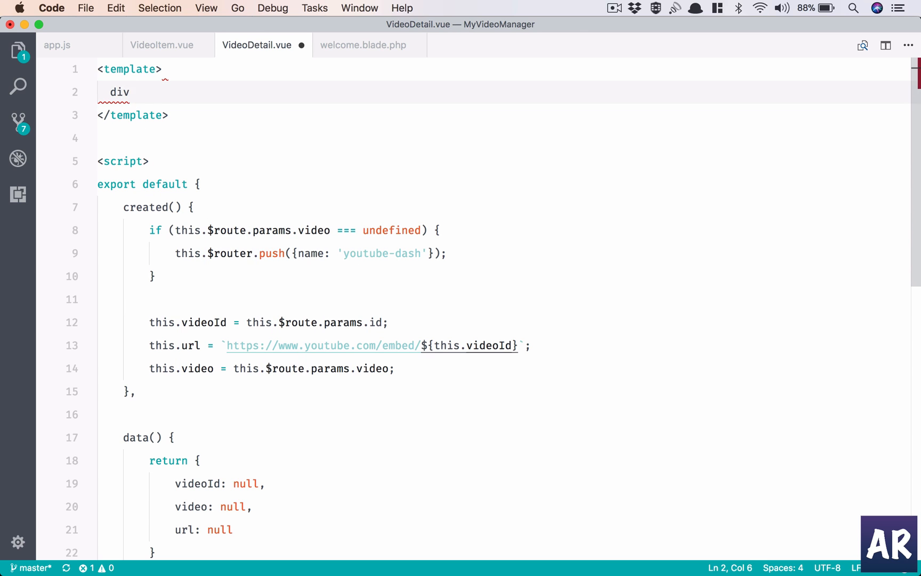
key("Backspace")
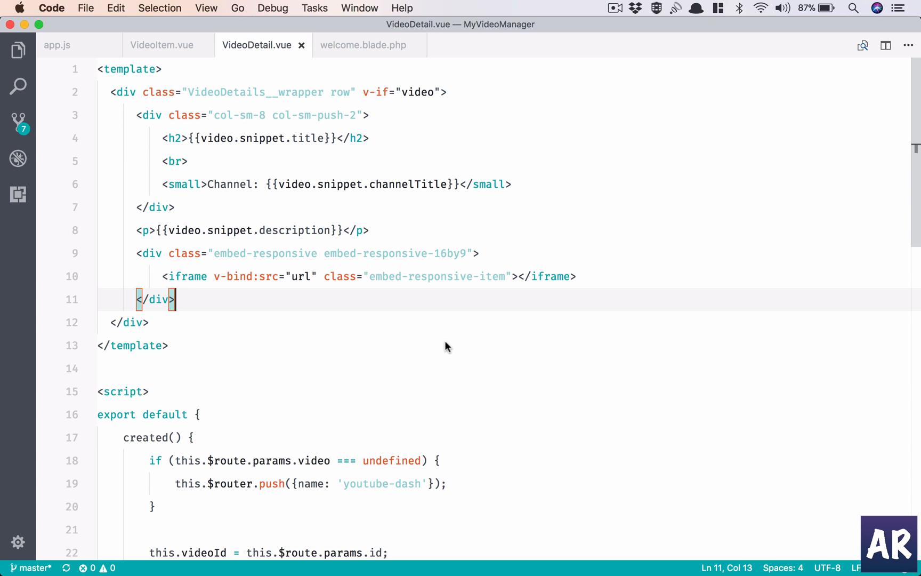
mouse_move(247, 114)
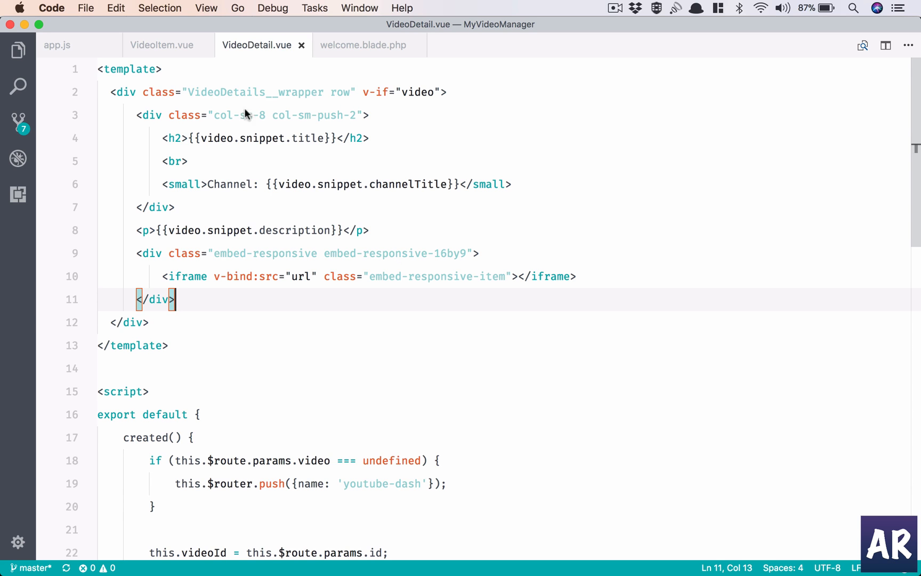
mouse_move(112, 95)
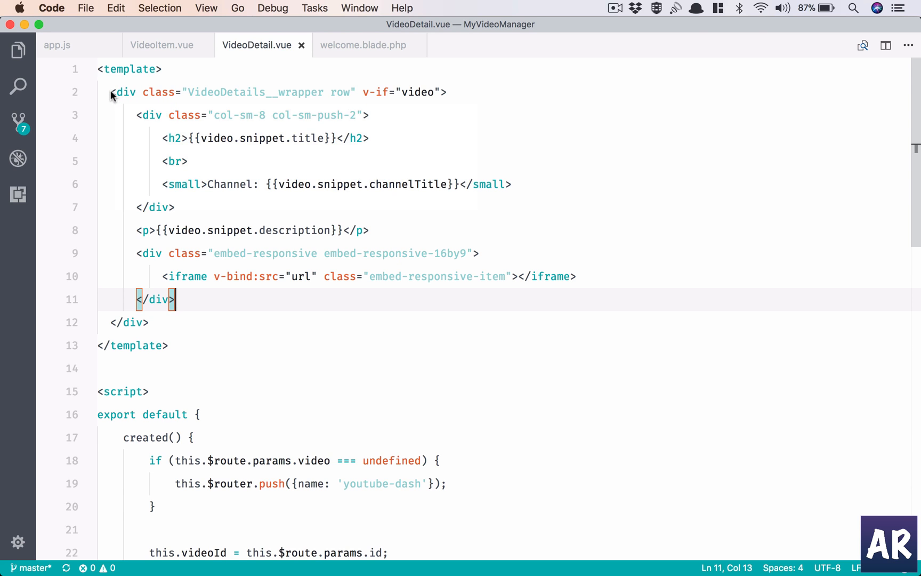
left_click_drag(112, 91, 174, 299)
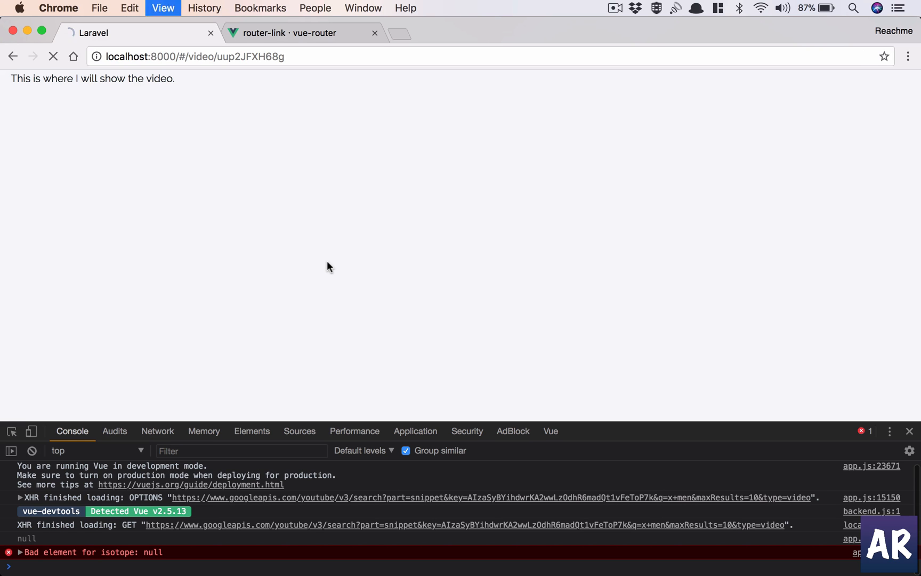
Step: Reload the app, view the New Mutants trailer's detail page and play its embedded video
left_click(12, 57)
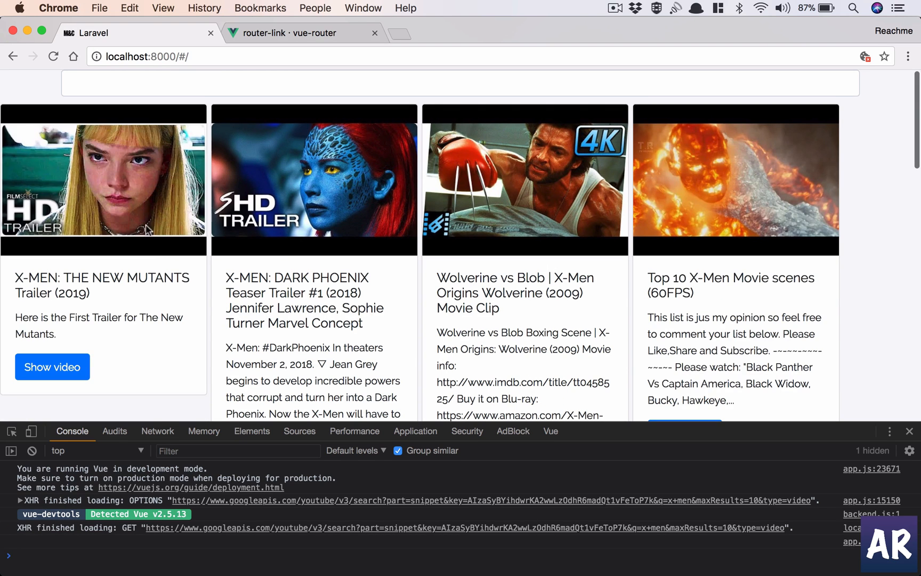
left_click(51, 367)
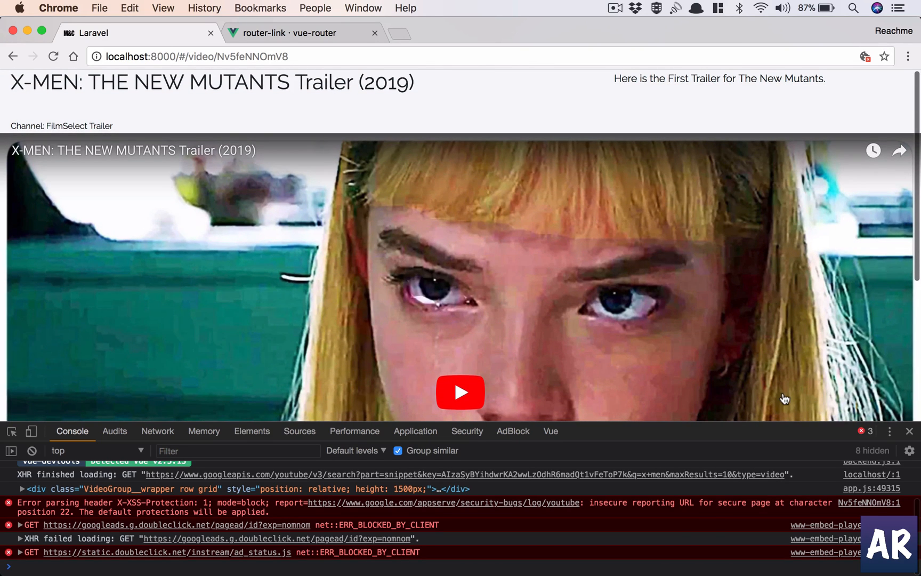
mouse_move(583, 195)
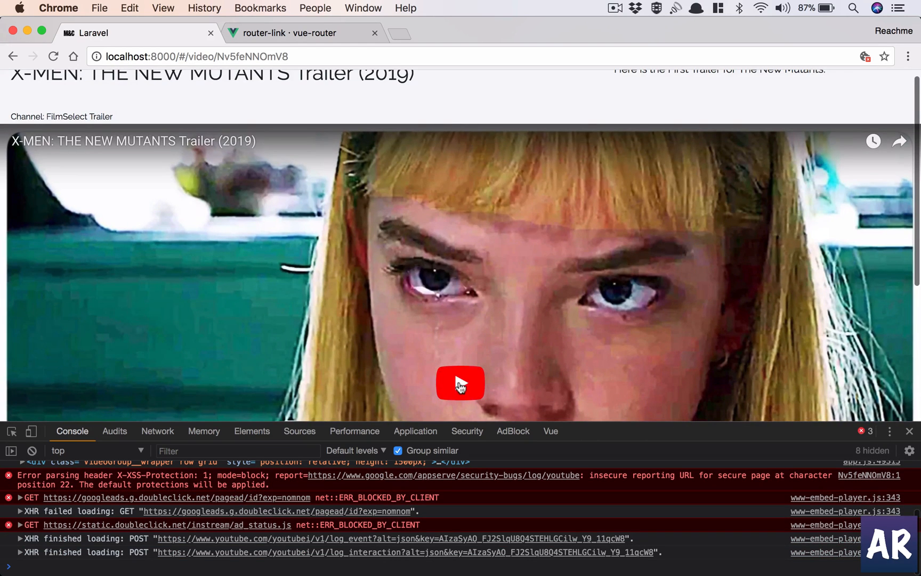
left_click(461, 384)
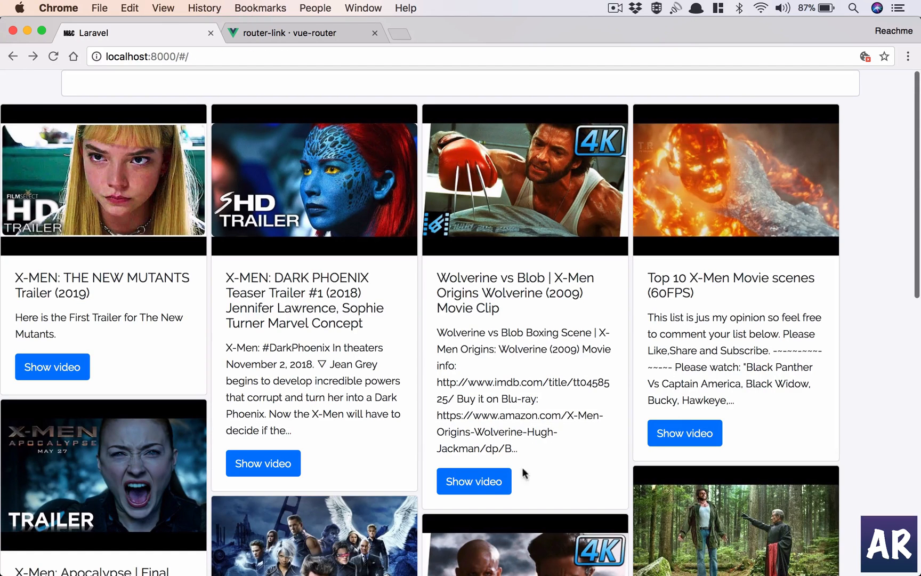
Step: Show the Wolverine vs Blob clip's detail page and scroll through its description and player
left_click(473, 481)
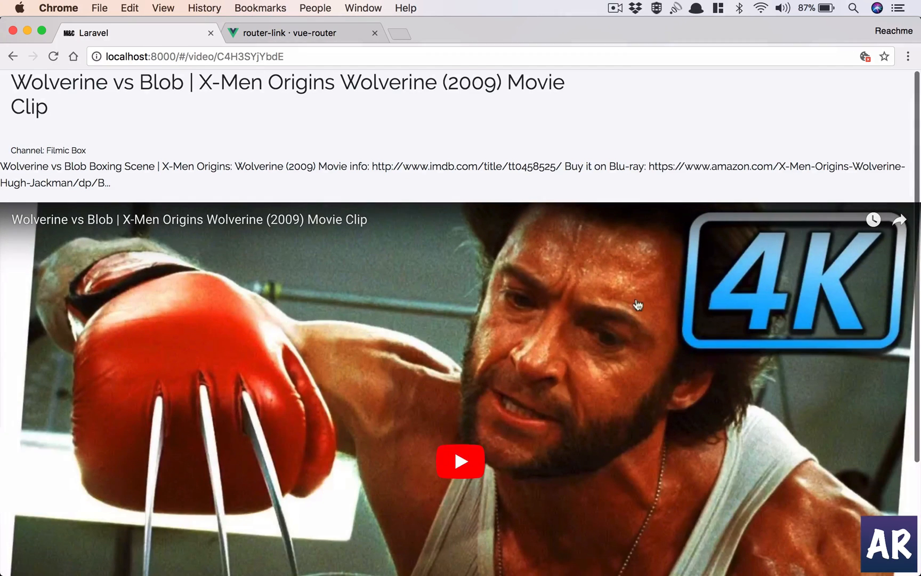
scroll("down", 3)
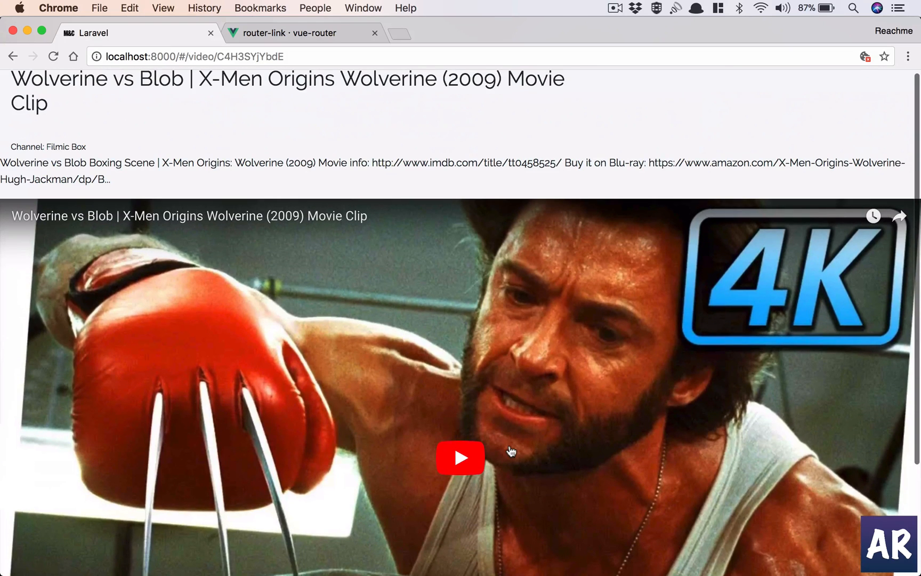
mouse_move(567, 407)
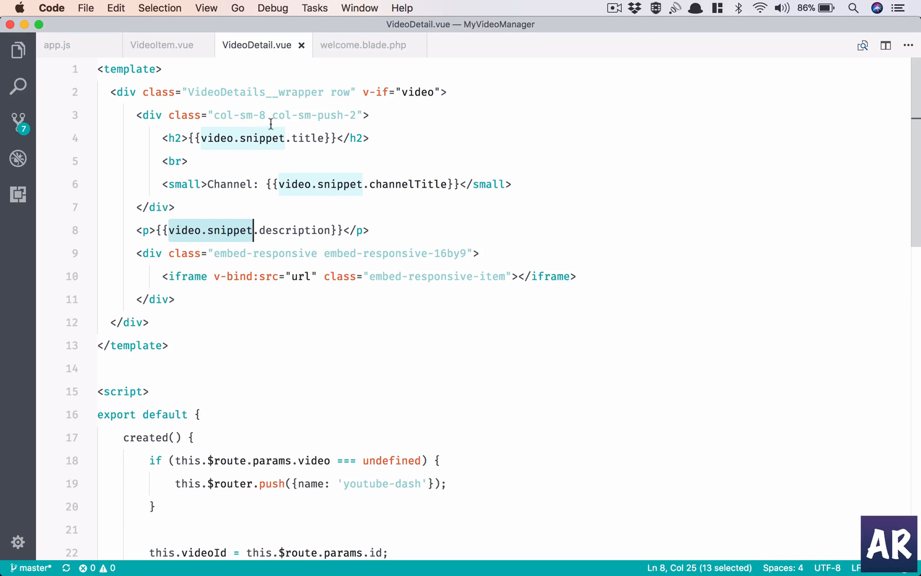
mouse_move(354, 123)
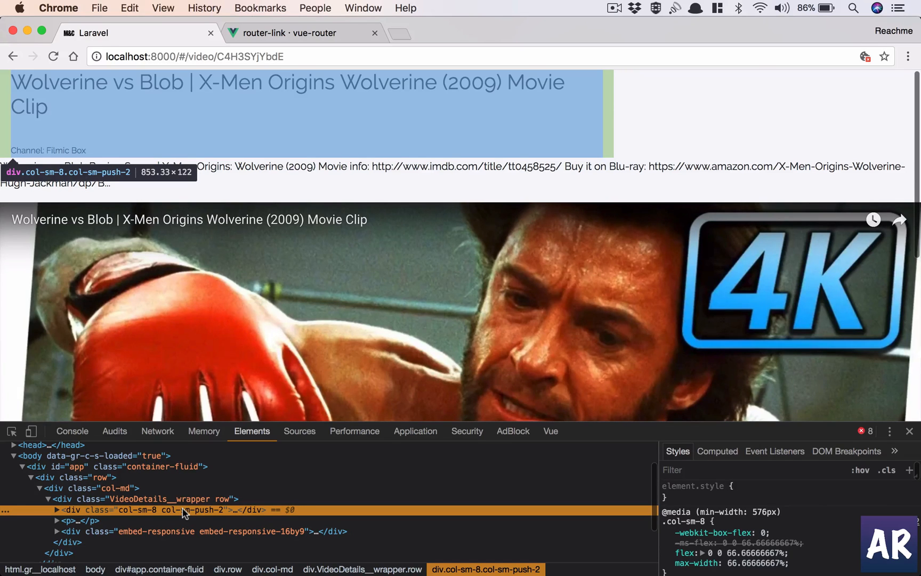
key("cmd+tab")
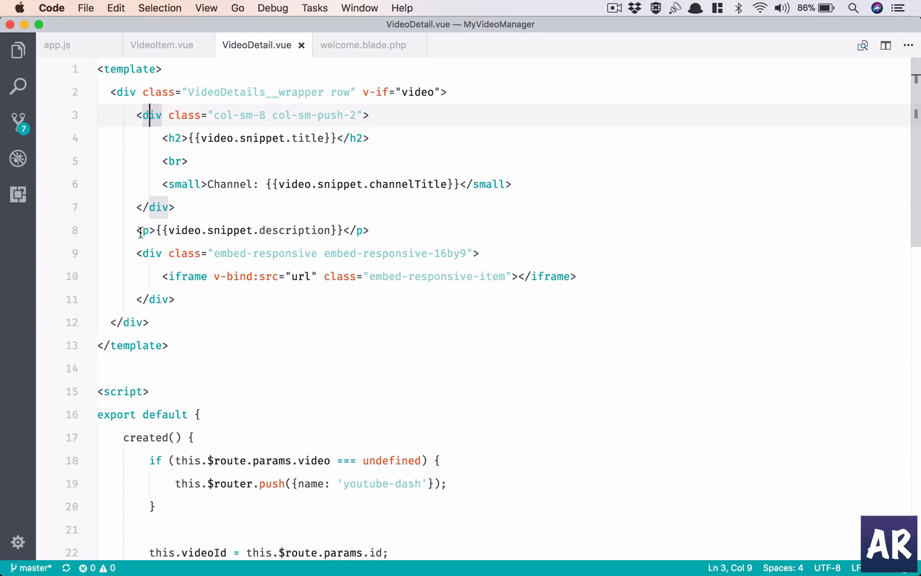
left_click_drag(137, 231, 137, 299)
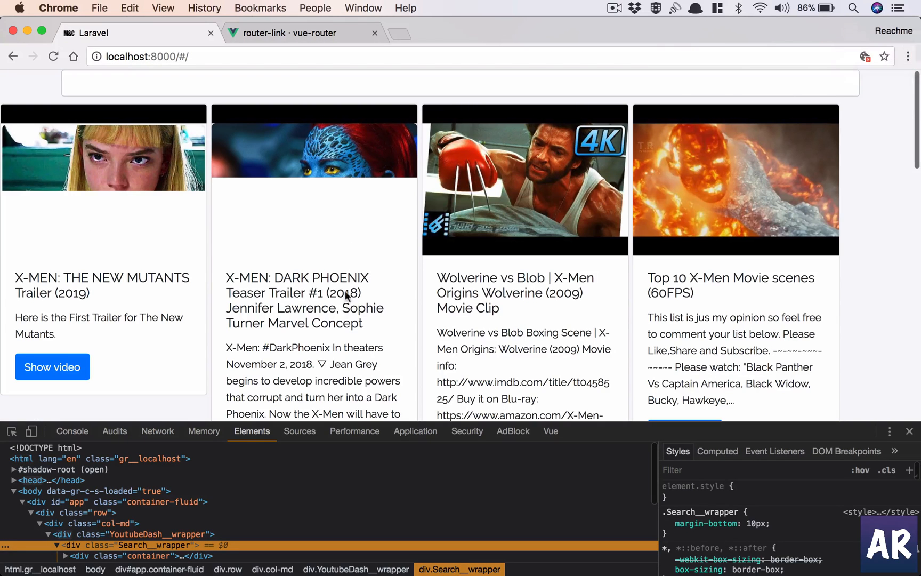
Step: Reopen the Wolverine vs Blob detail page, close DevTools and go back to the video grid
scroll("down", 3)
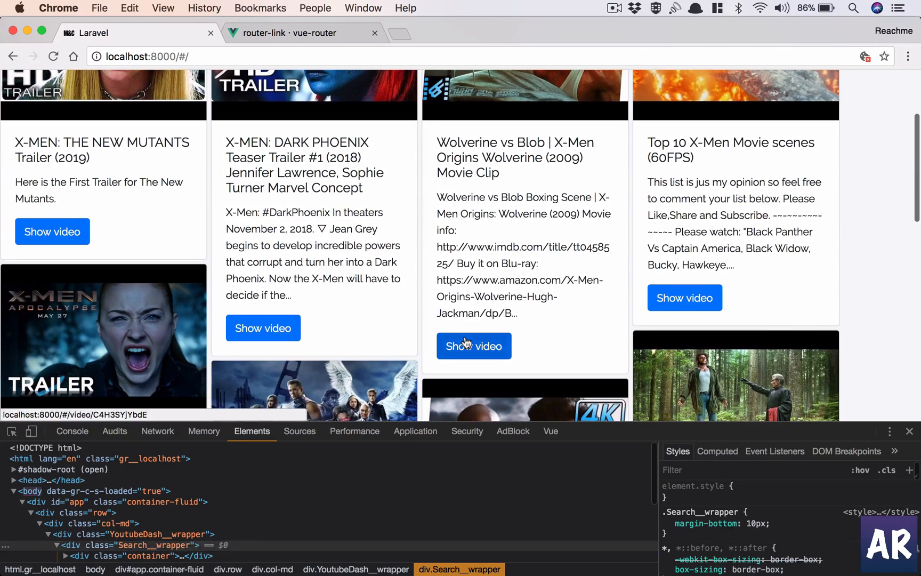
left_click(473, 345)
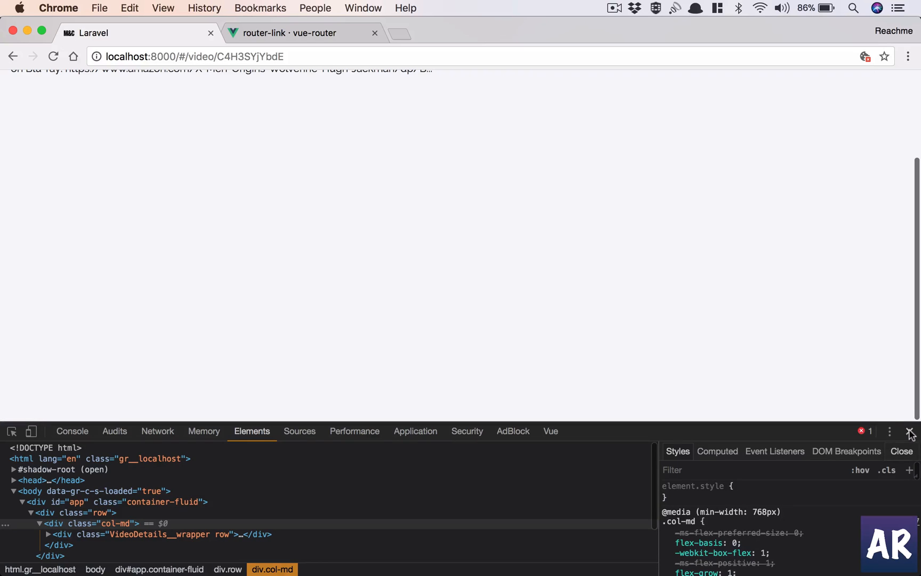
left_click(910, 434)
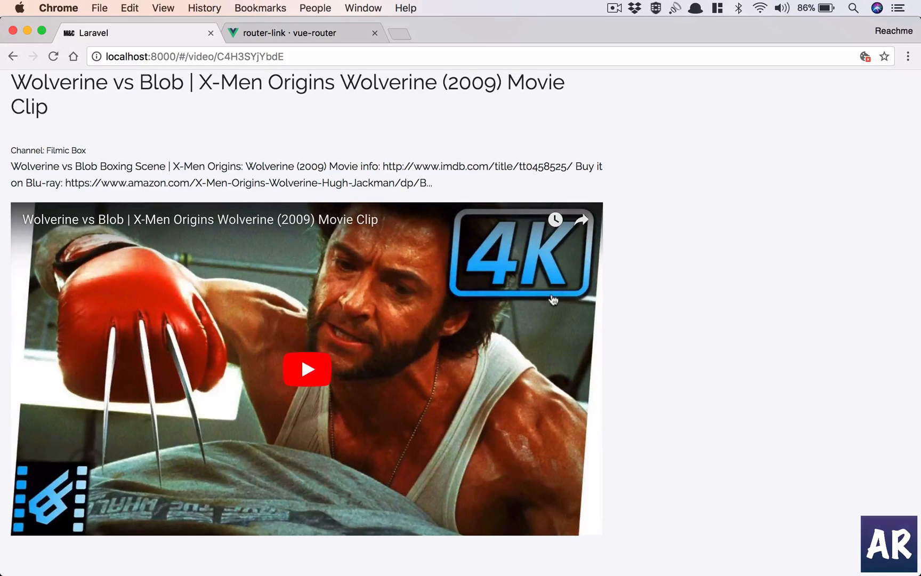
mouse_move(631, 364)
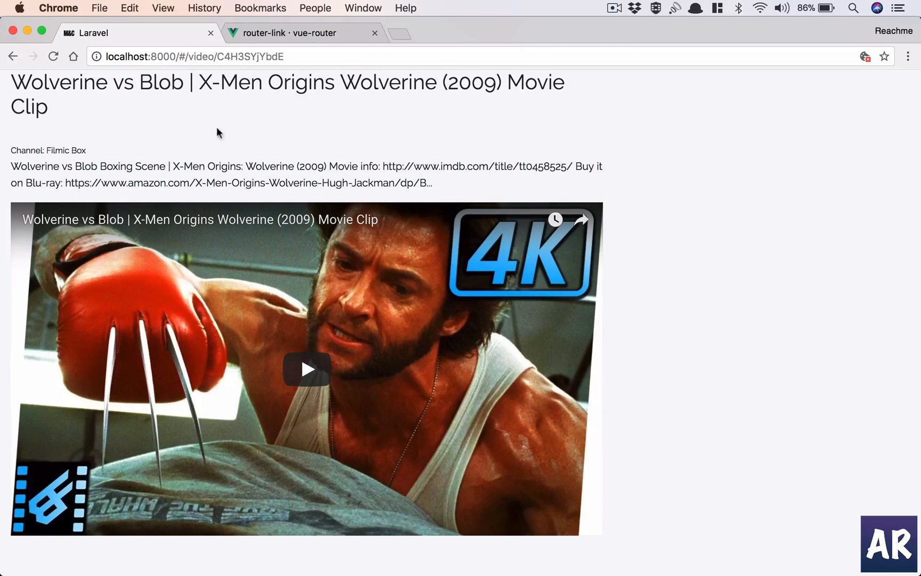
mouse_move(601, 182)
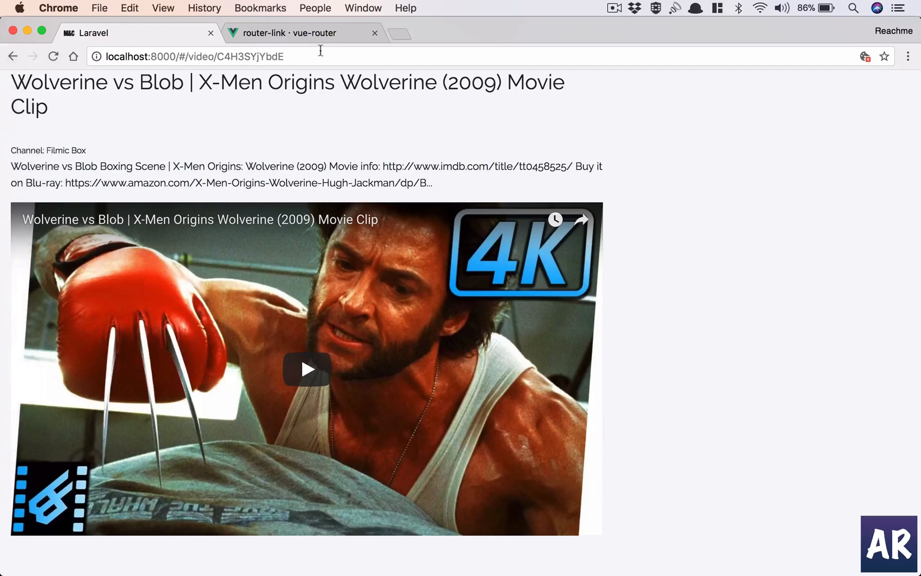
left_click(13, 57)
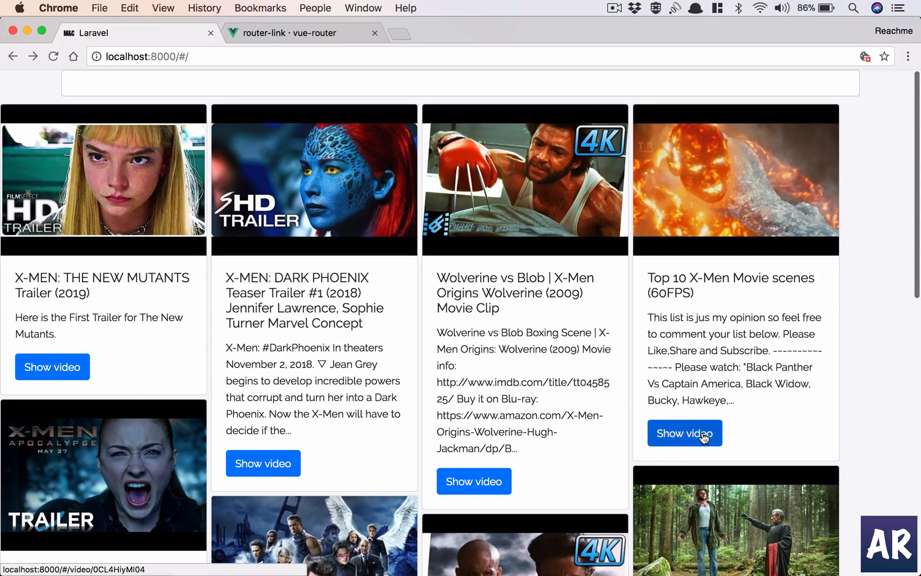
left_click(684, 432)
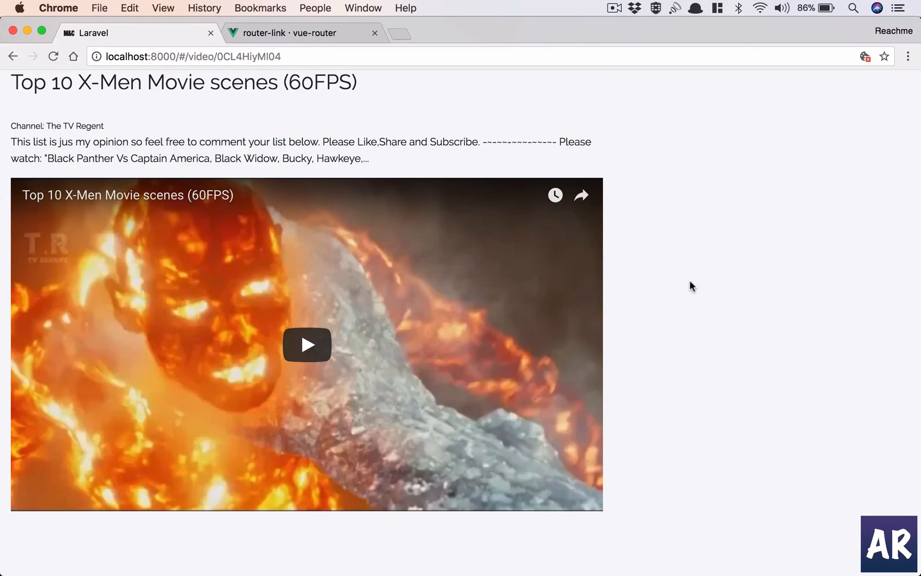
mouse_move(635, 303)
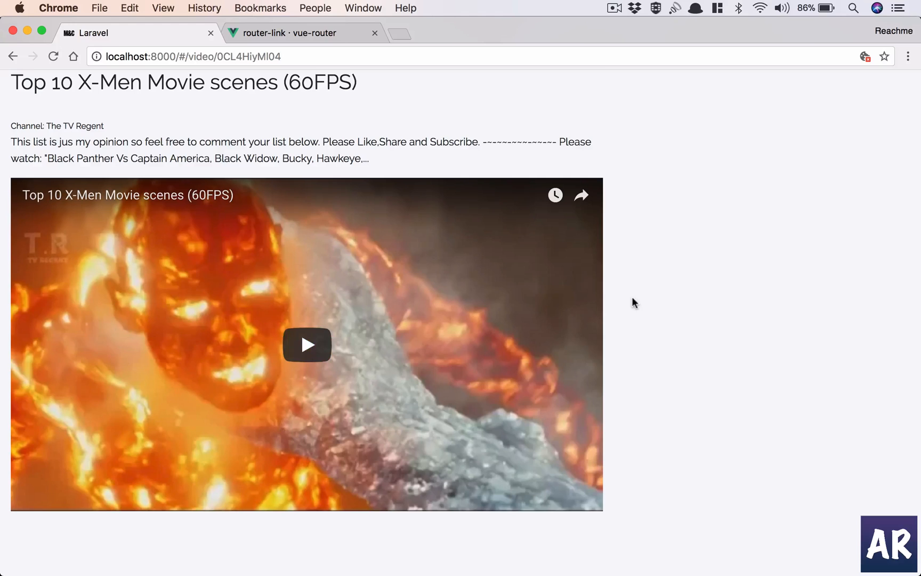
mouse_move(744, 130)
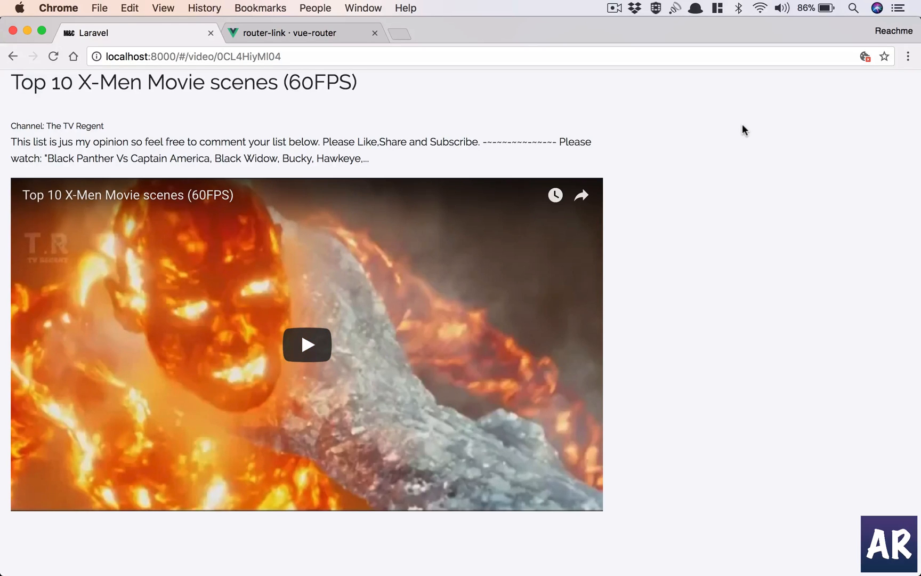
left_click(13, 56)
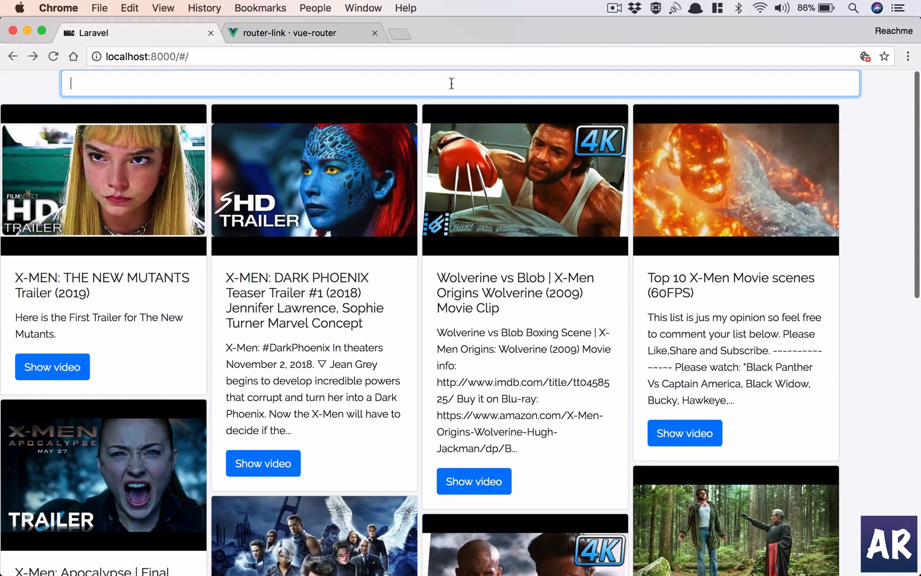
type("vuejs")
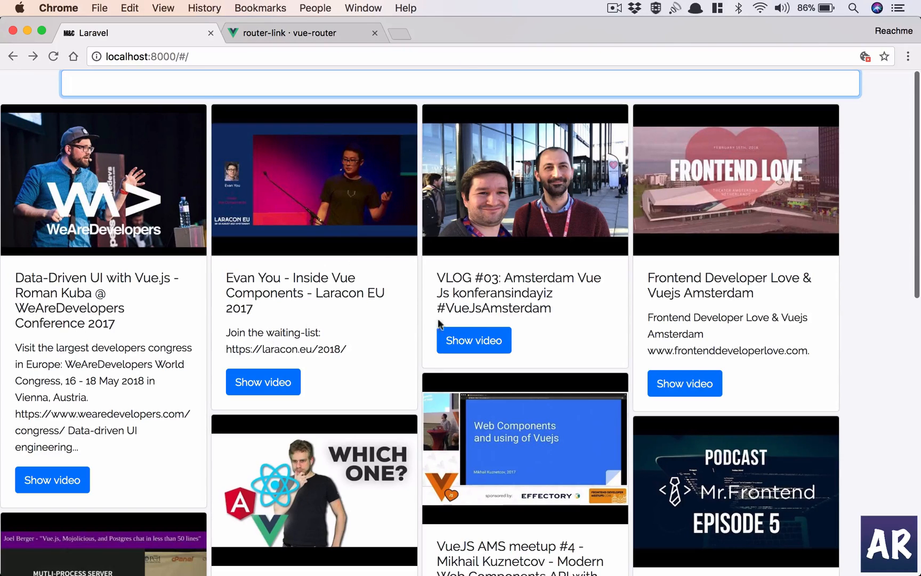
mouse_move(763, 296)
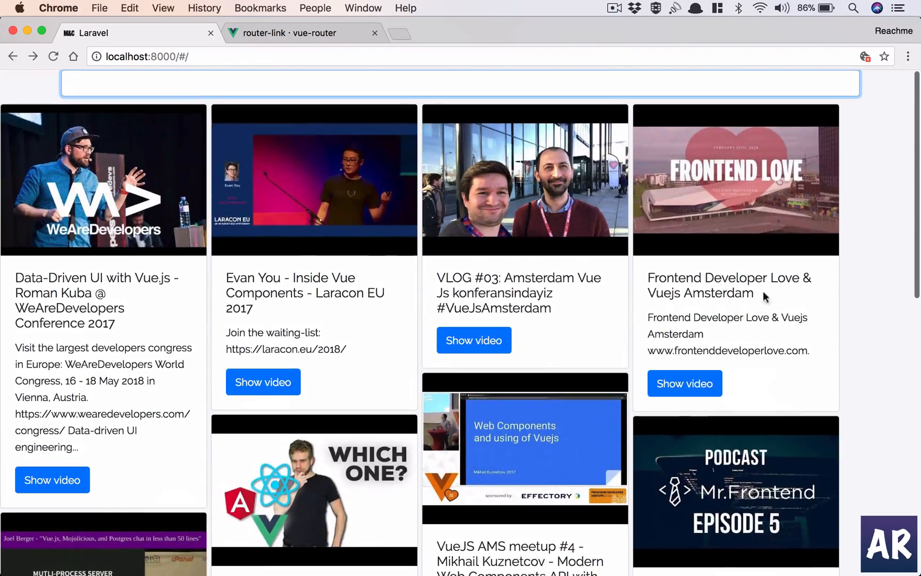
left_click(684, 383)
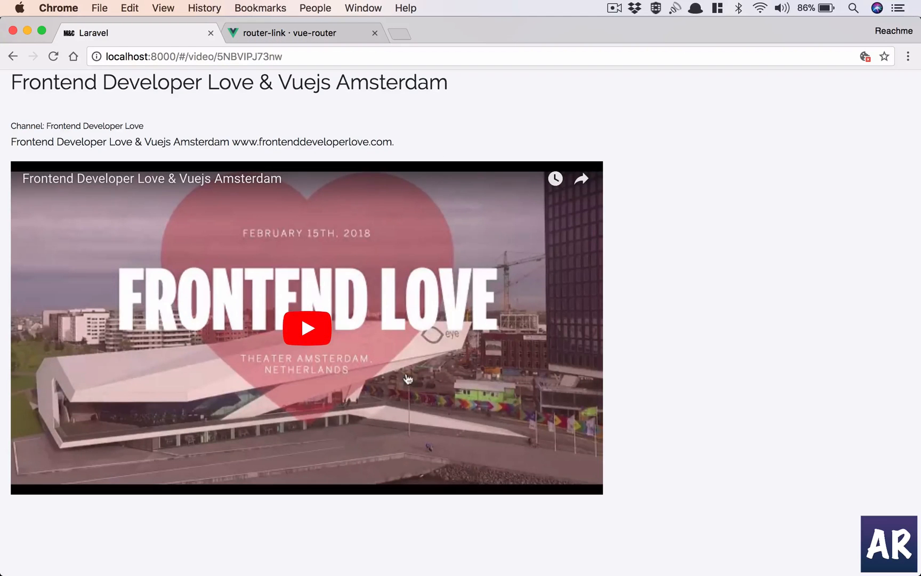
mouse_move(519, 301)
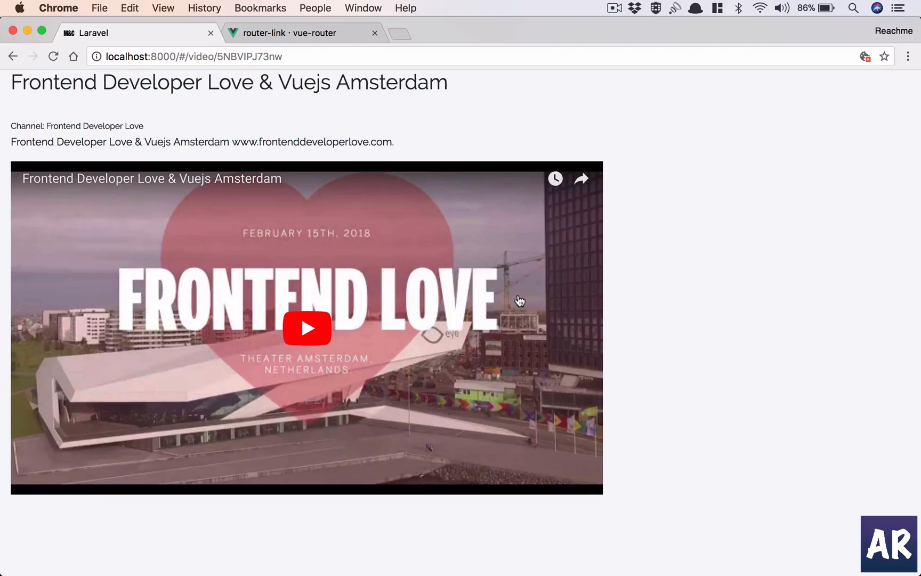
mouse_move(799, 228)
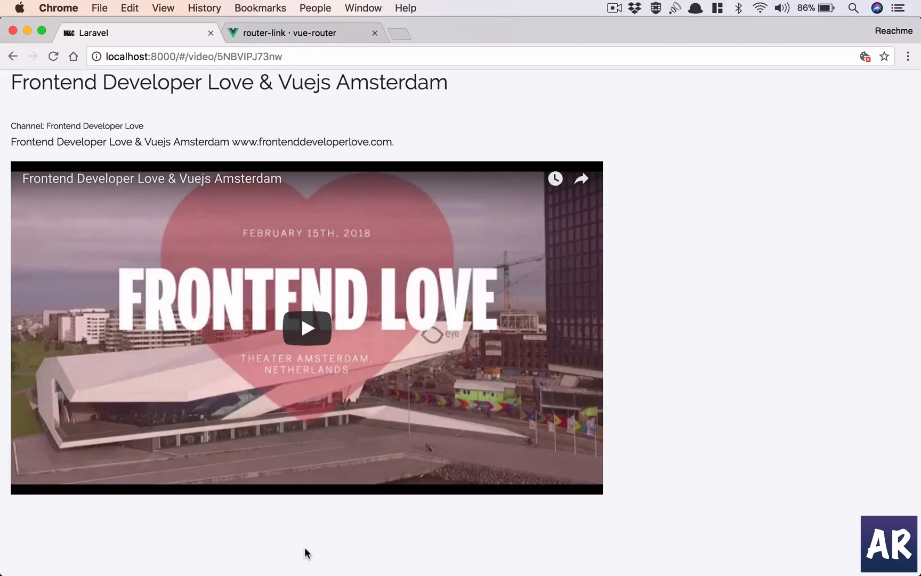
mouse_move(683, 199)
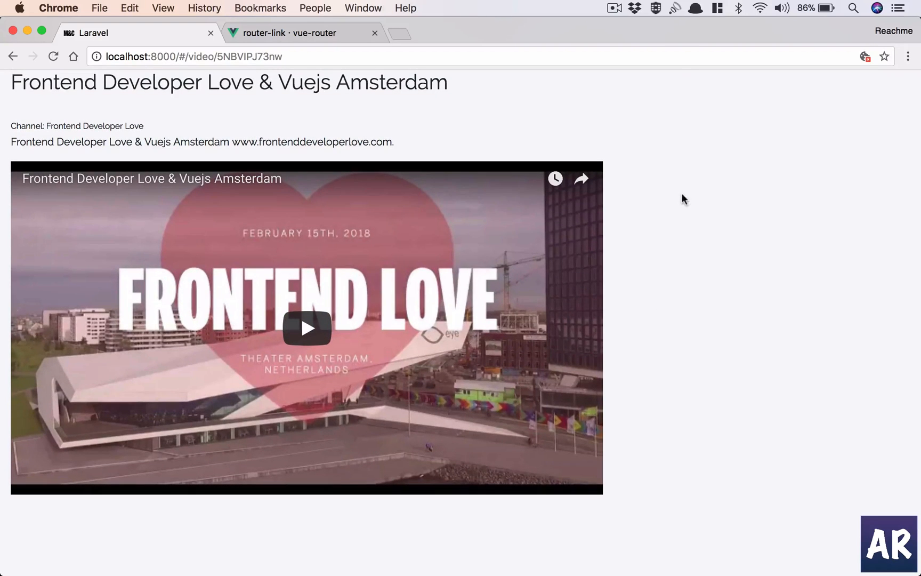
left_click(13, 56)
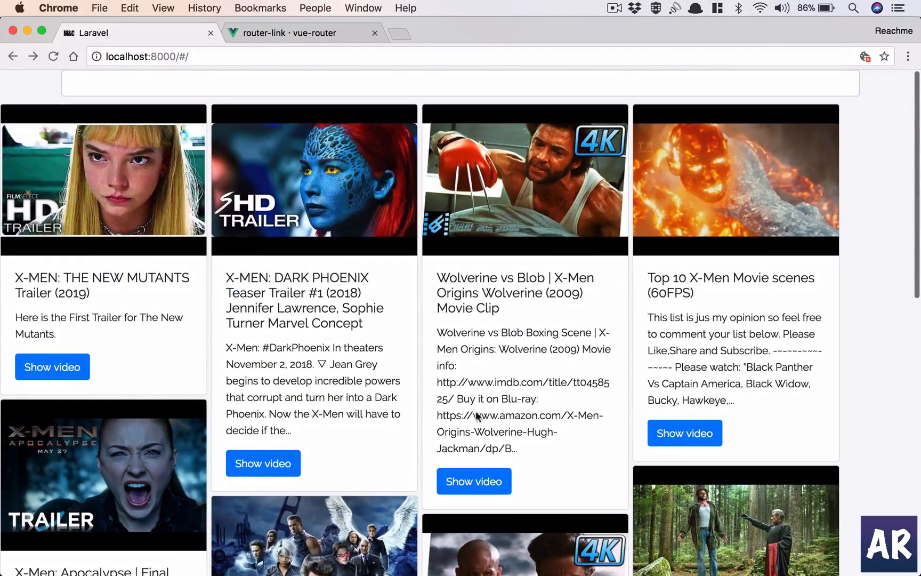
left_click(473, 481)
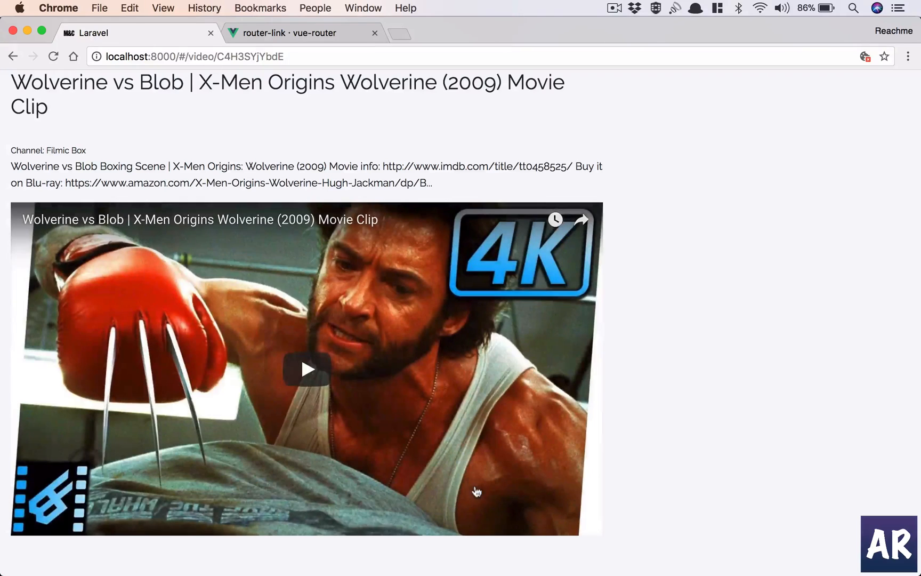
mouse_move(758, 183)
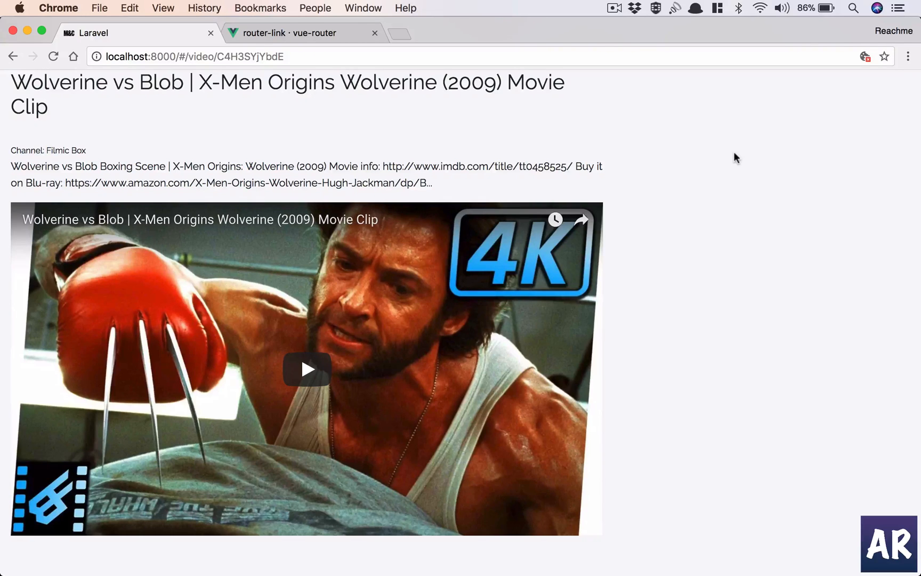
mouse_move(729, 171)
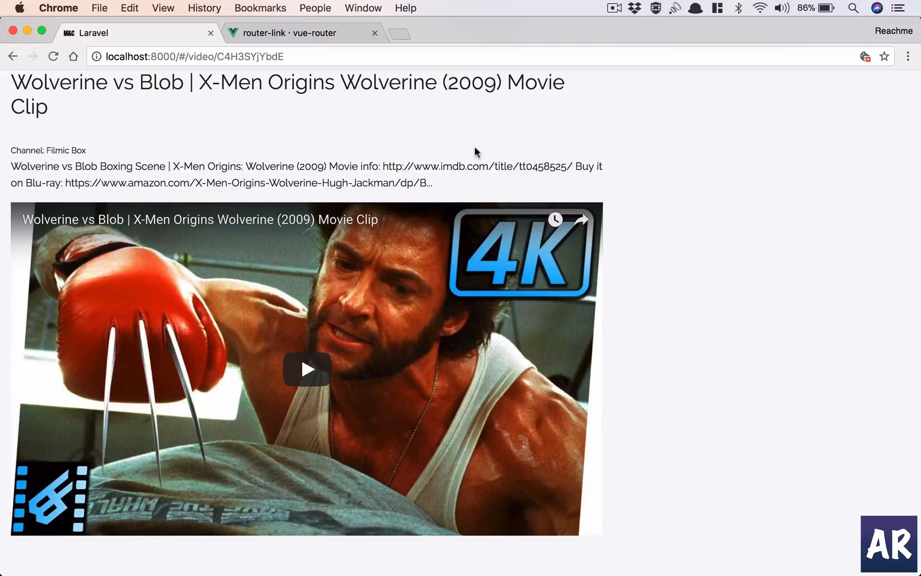
mouse_move(607, 228)
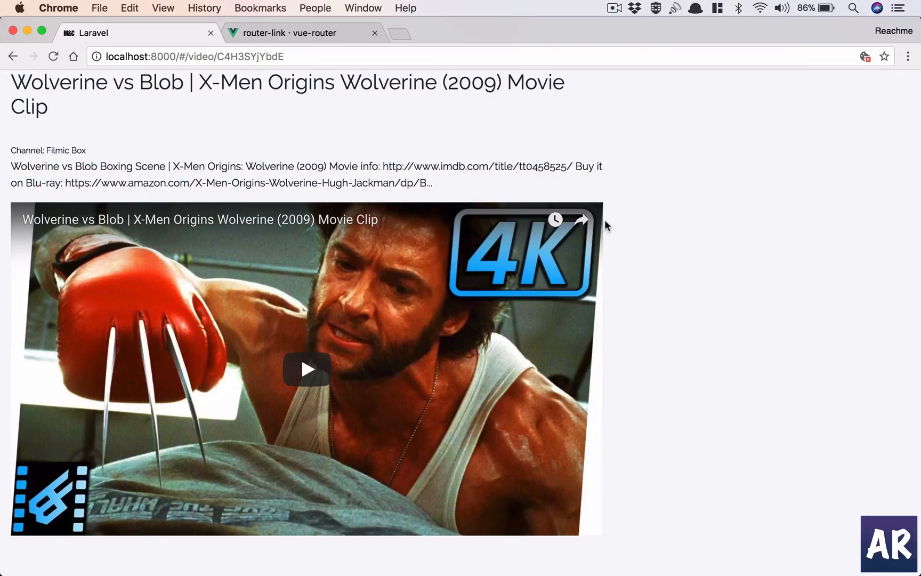
left_click(12, 57)
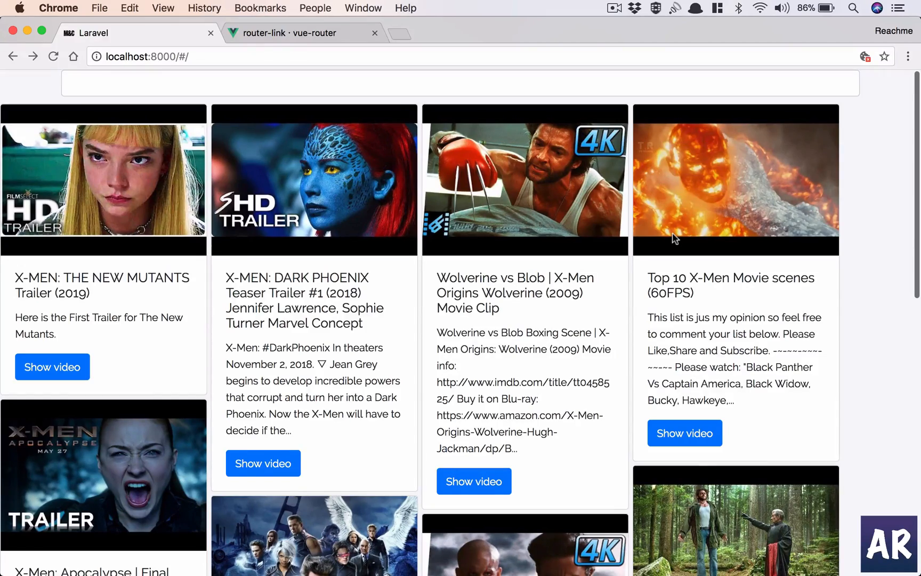
scroll("down", 3)
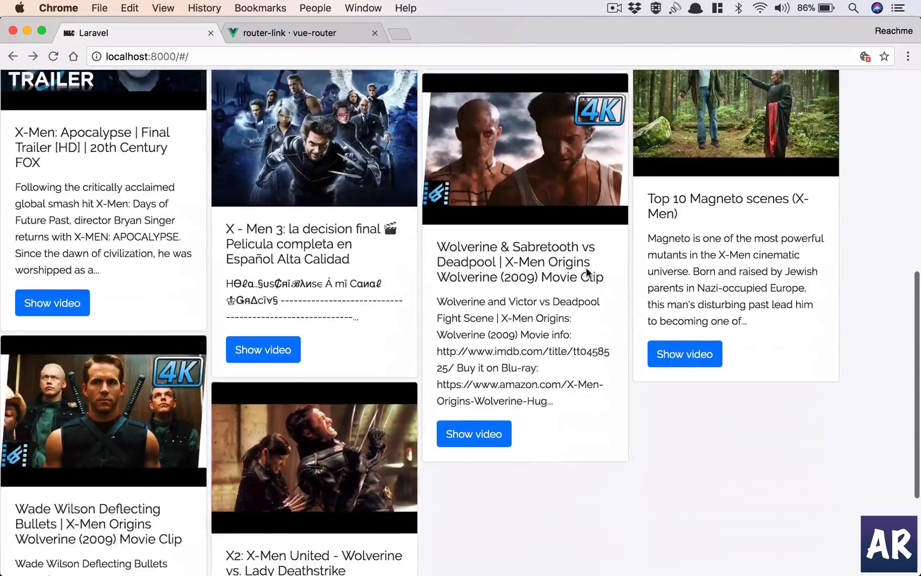